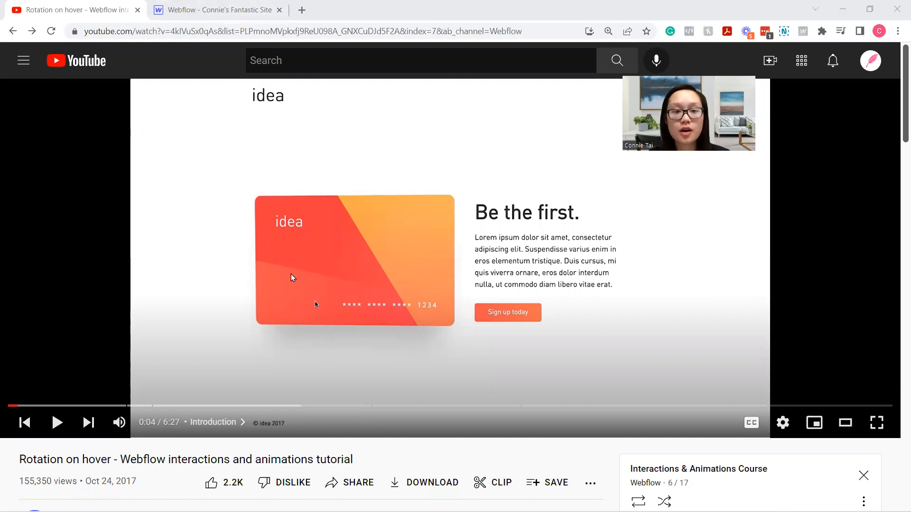
{"action": "mouse_move", "coordinate": [299, 277]}
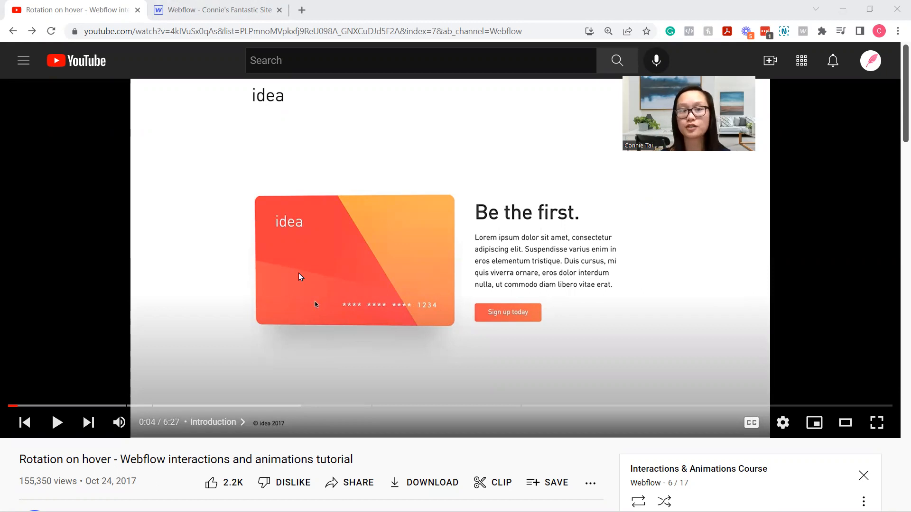
{"action": "mouse_move", "coordinate": [268, 123]}
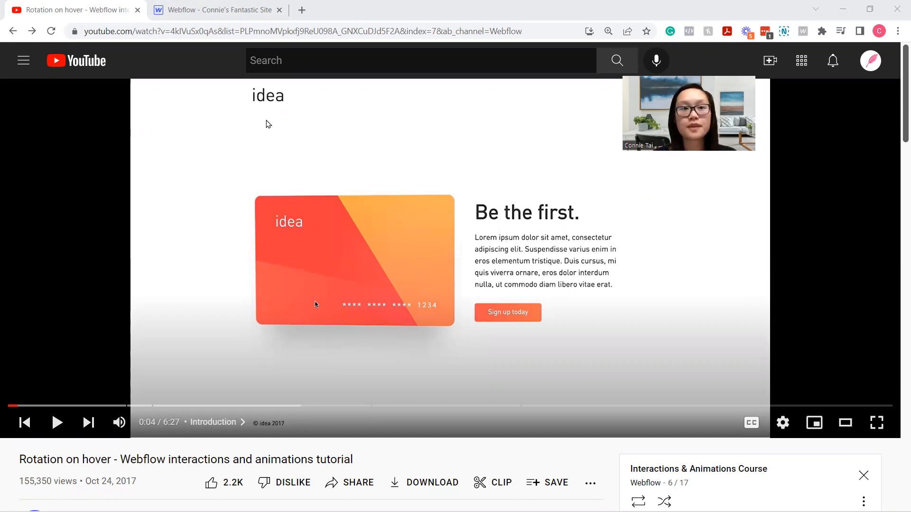
Switch to the Webflow site project and preview the finished red card's mouse animation
{"action": "left_click", "coordinate": [218, 10]}
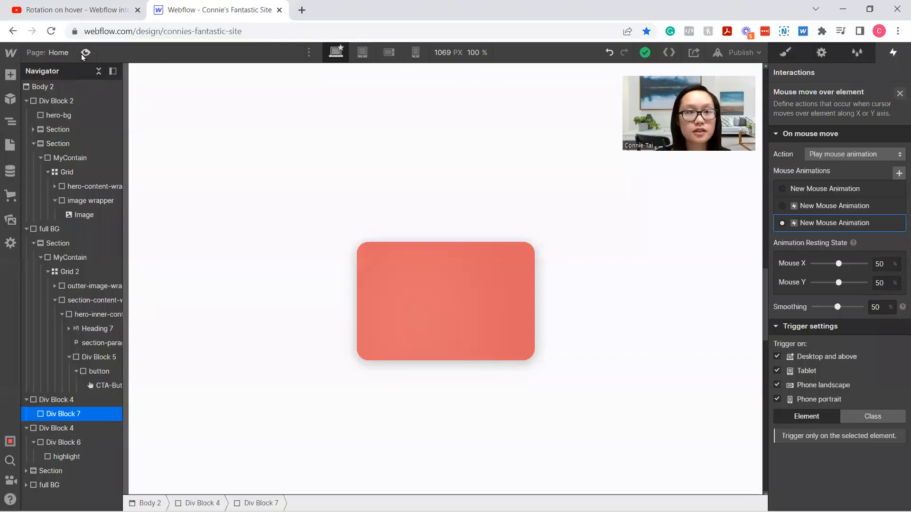
{"action": "left_click", "coordinate": [85, 53]}
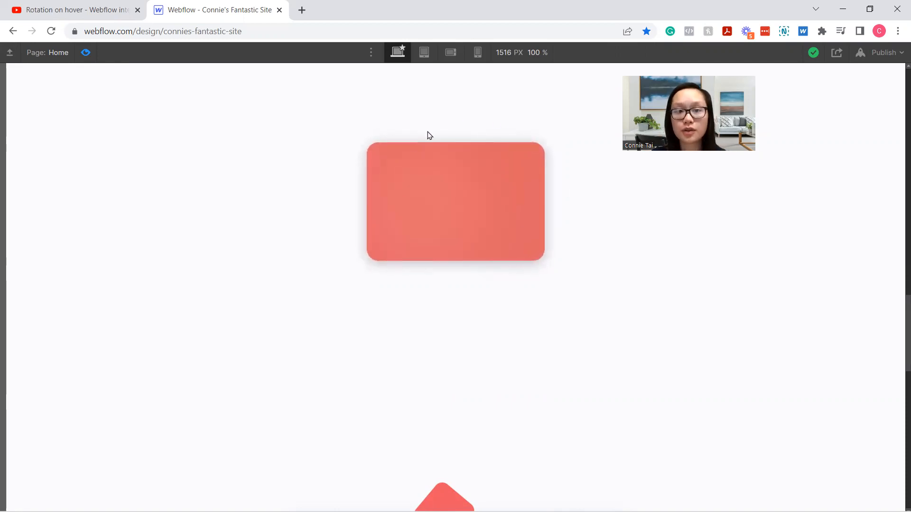
{"action": "mouse_move", "coordinate": [458, 173]}
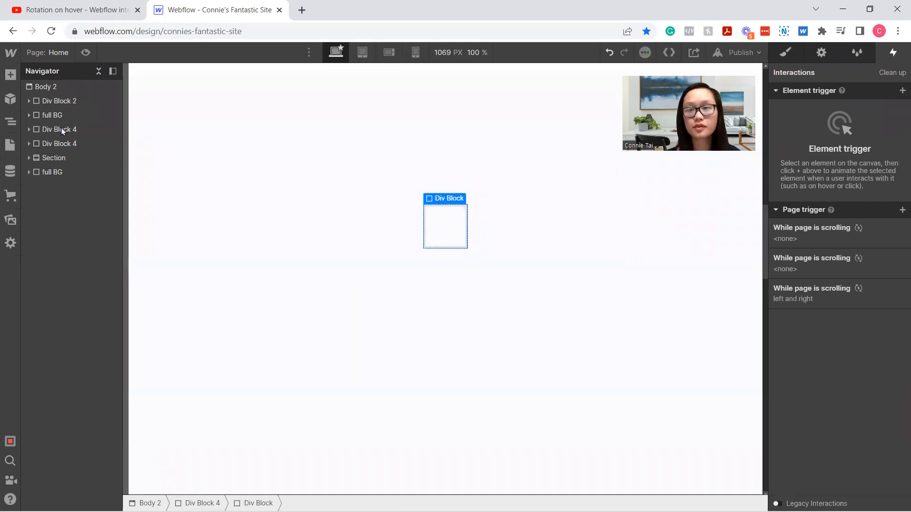
Style the new block 300 × 200 with the saved red background, 20 px radius and class card
{"action": "left_click", "coordinate": [785, 52]}
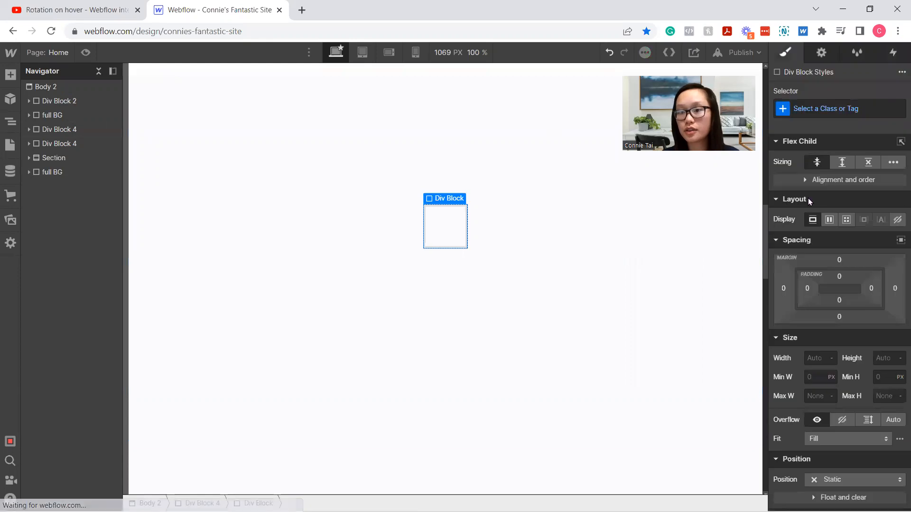
{"action": "left_click", "coordinate": [816, 358]}
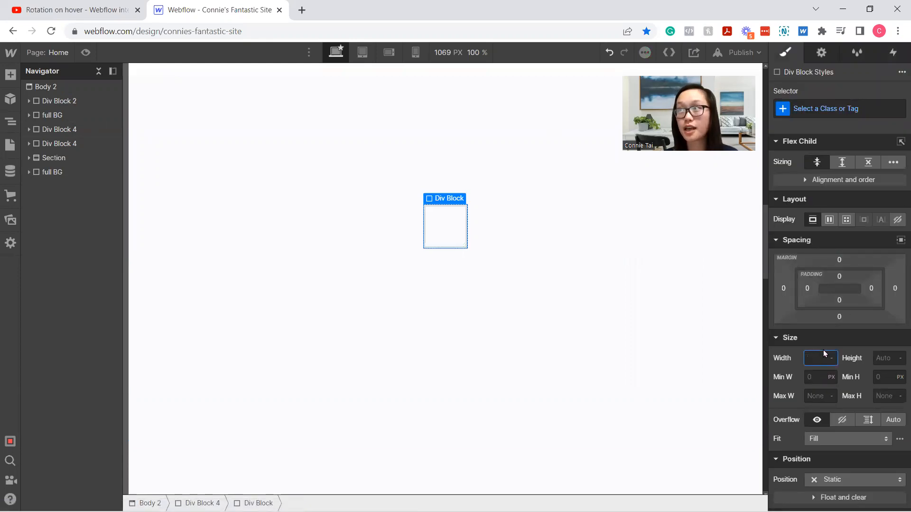
{"action": "type", "text": "300"}
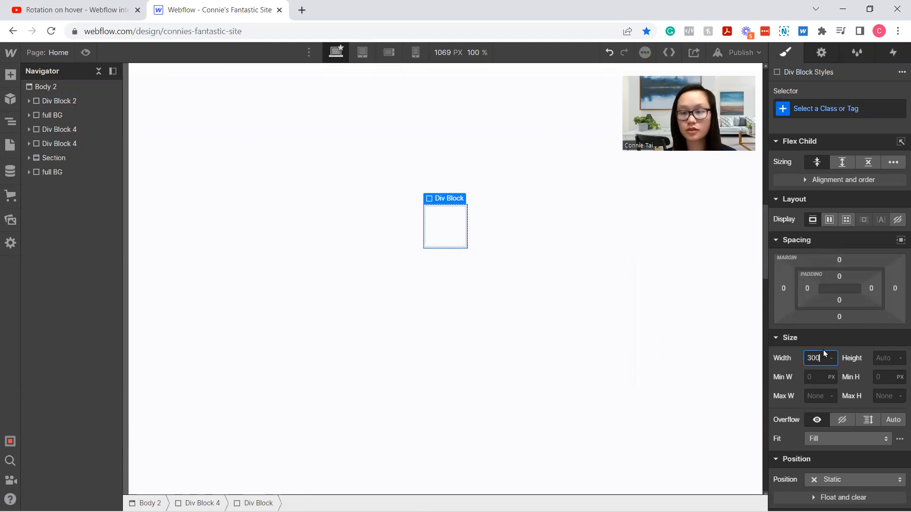
{"action": "type", "text": "200"}
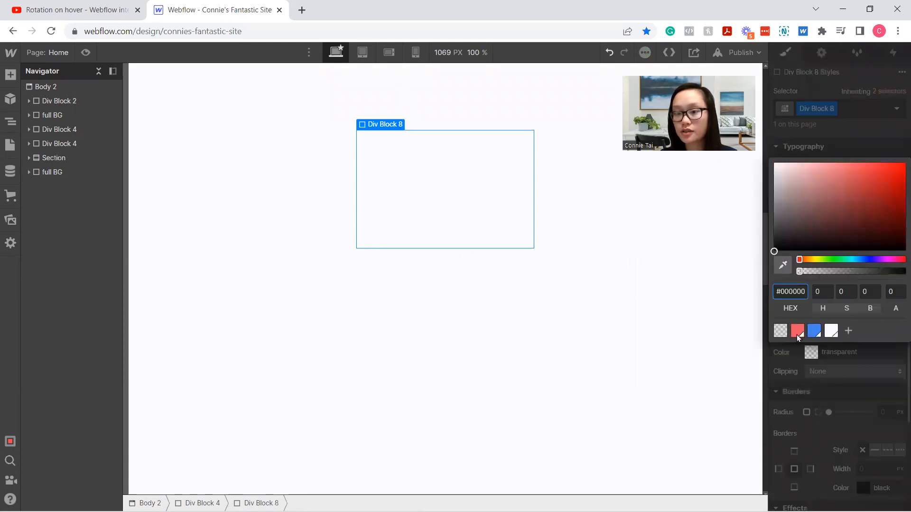
{"action": "left_click", "coordinate": [797, 332]}
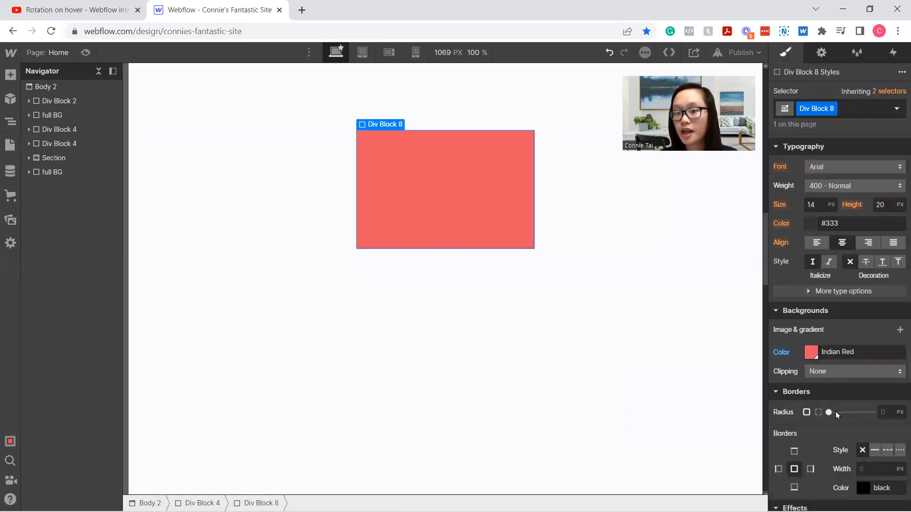
{"action": "left_click_drag", "start_coordinate": [829, 412], "coordinate": [870, 413]}
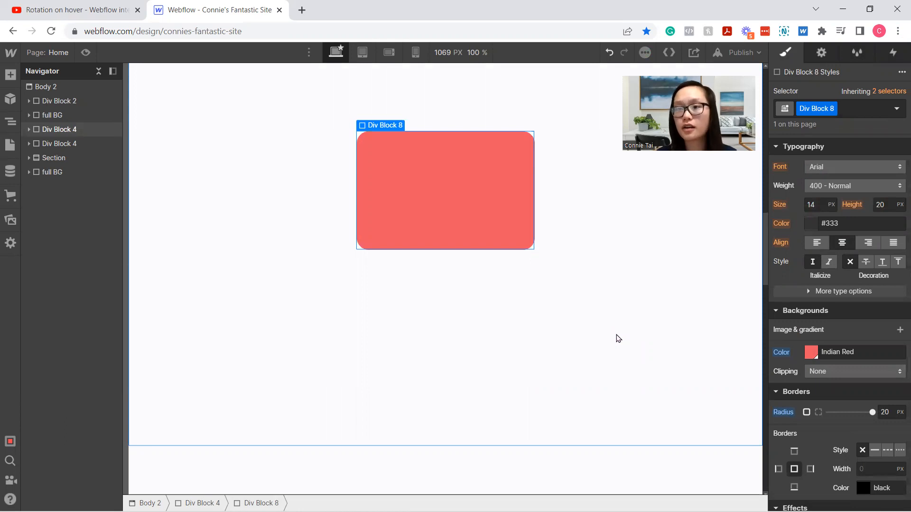
{"action": "left_click", "coordinate": [842, 108]}
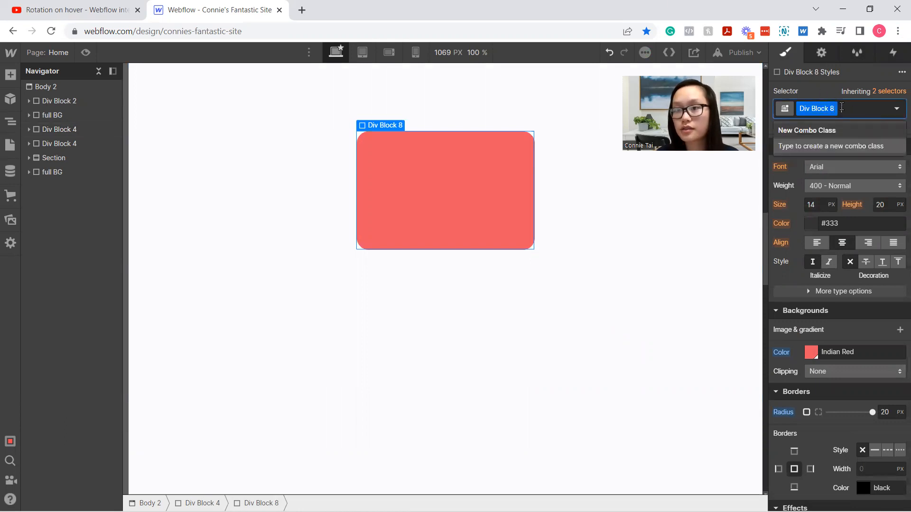
{"action": "type", "text": "card"}
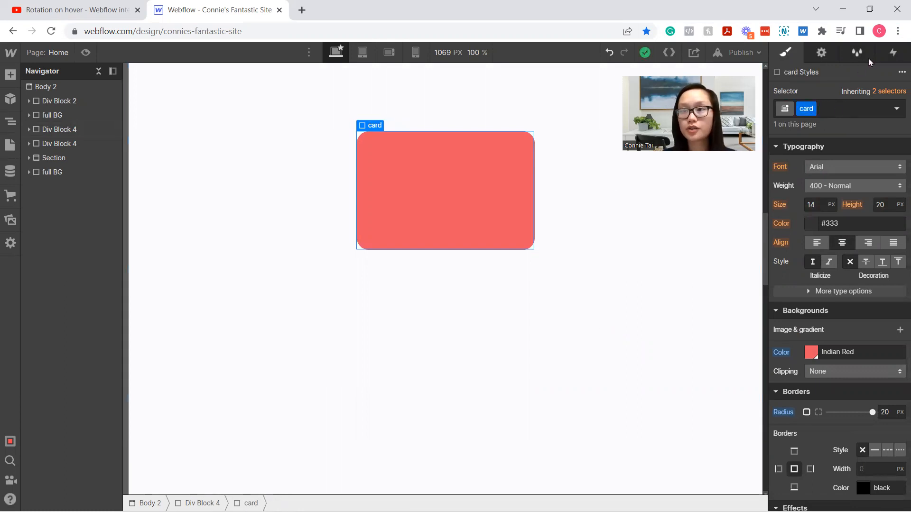
{"action": "mouse_move", "coordinate": [890, 52]}
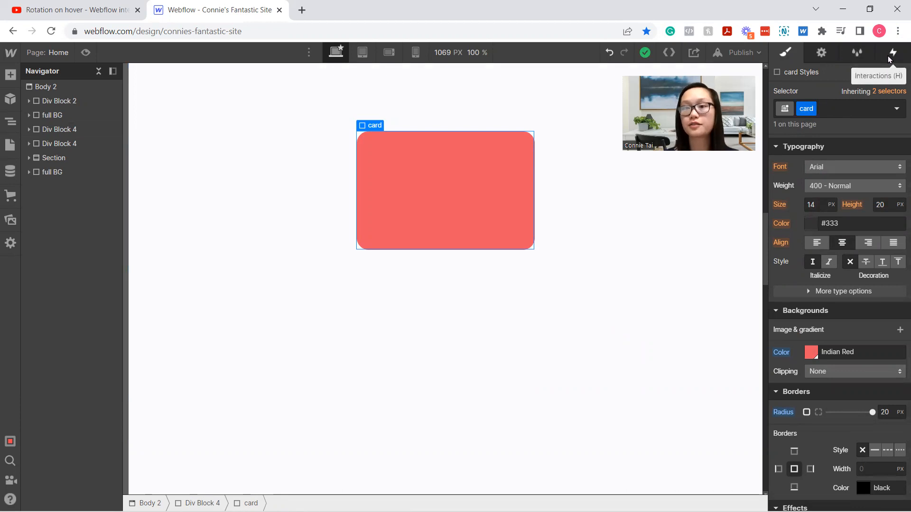
Add a box shadow with 8 px distance, 11 px blur and a more transparent colour
{"action": "scroll", "scroll_direction": "down", "scroll_amount": 3}
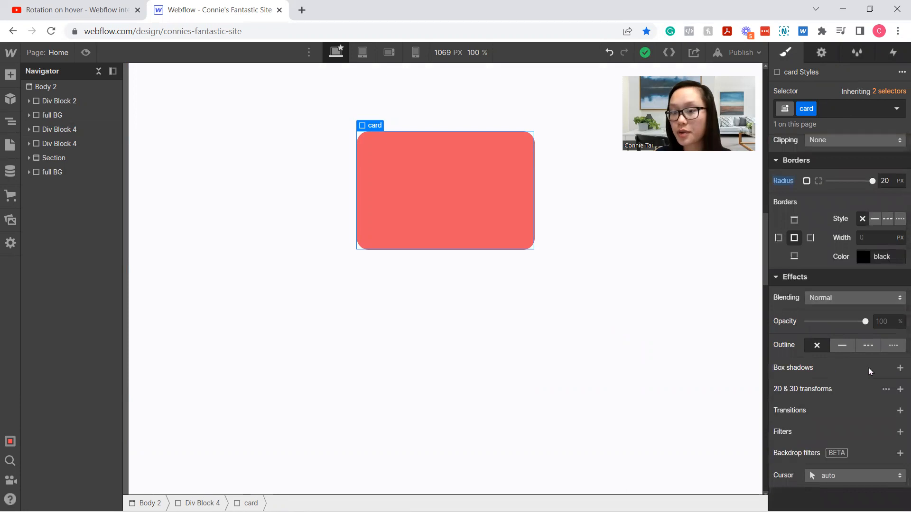
{"action": "left_click", "coordinate": [899, 368]}
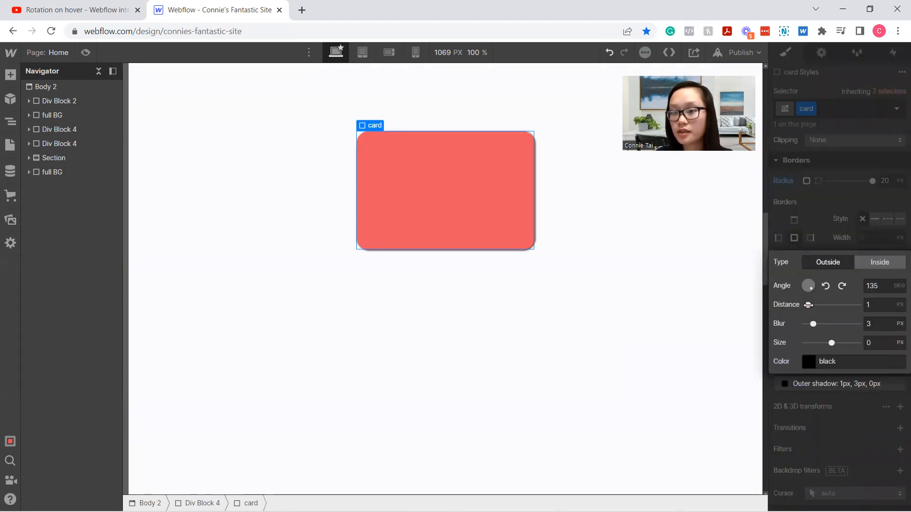
{"action": "left_click_drag", "start_coordinate": [808, 305], "coordinate": [825, 304]}
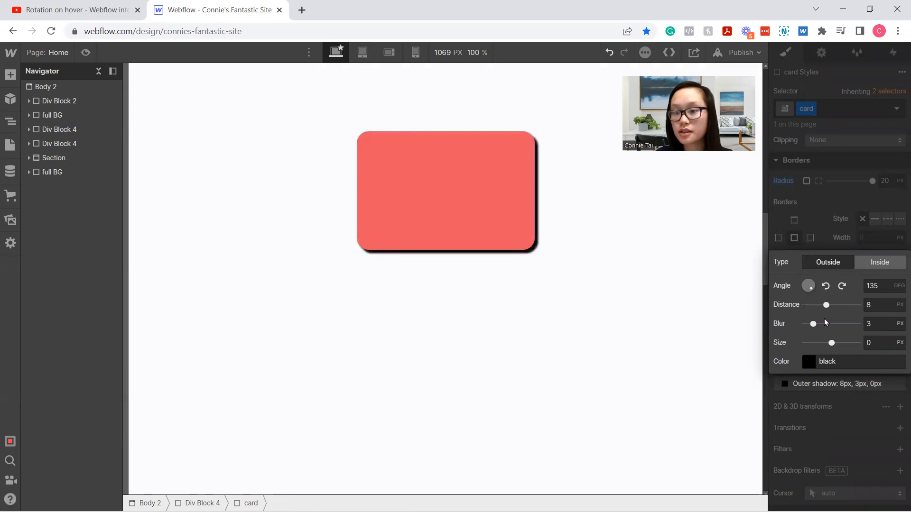
{"action": "left_click_drag", "start_coordinate": [813, 323], "coordinate": [837, 324]}
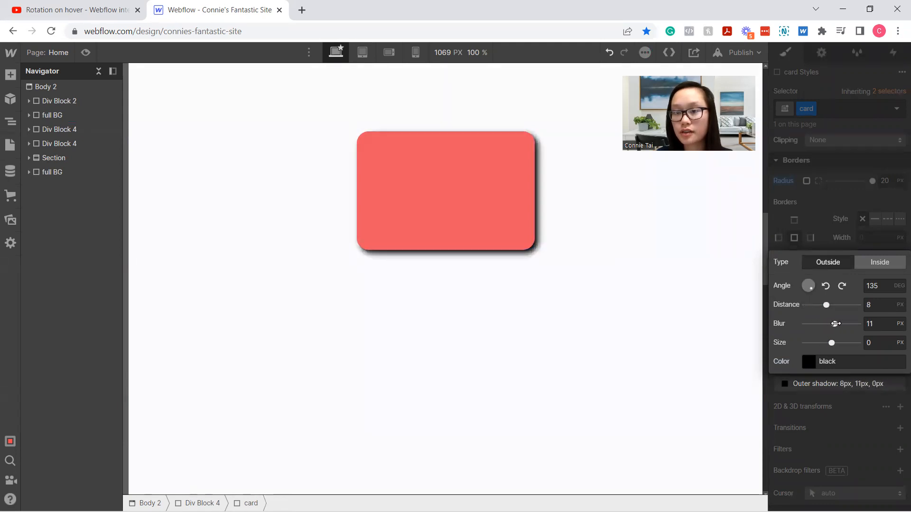
{"action": "left_click", "coordinate": [808, 361]}
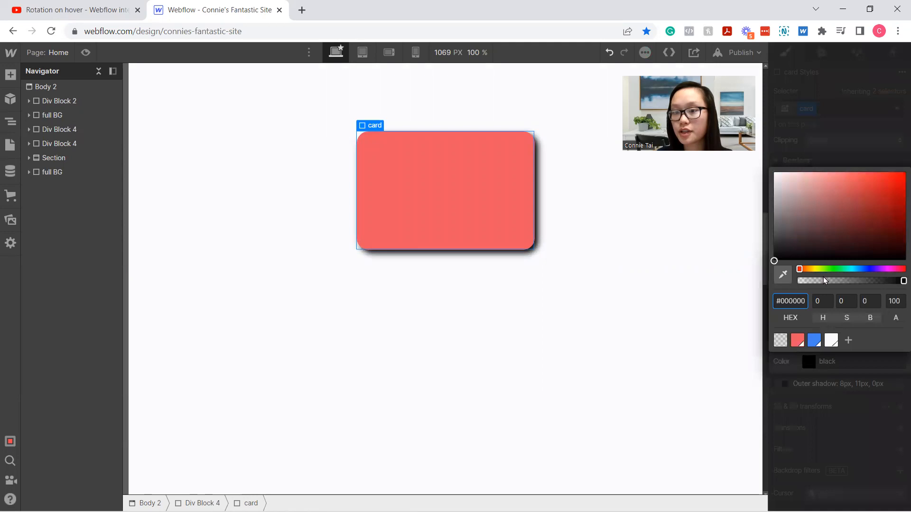
{"action": "left_click_drag", "start_coordinate": [904, 281], "coordinate": [824, 281]}
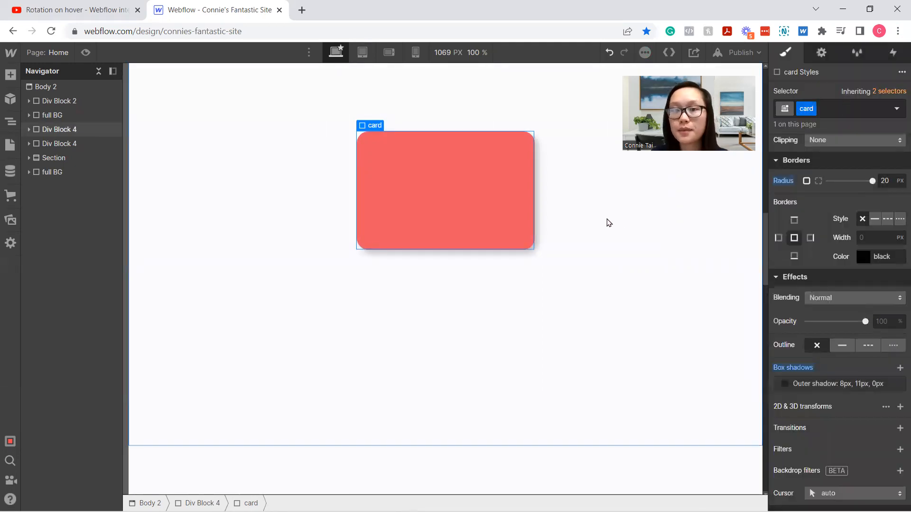
{"action": "mouse_move", "coordinate": [892, 53]}
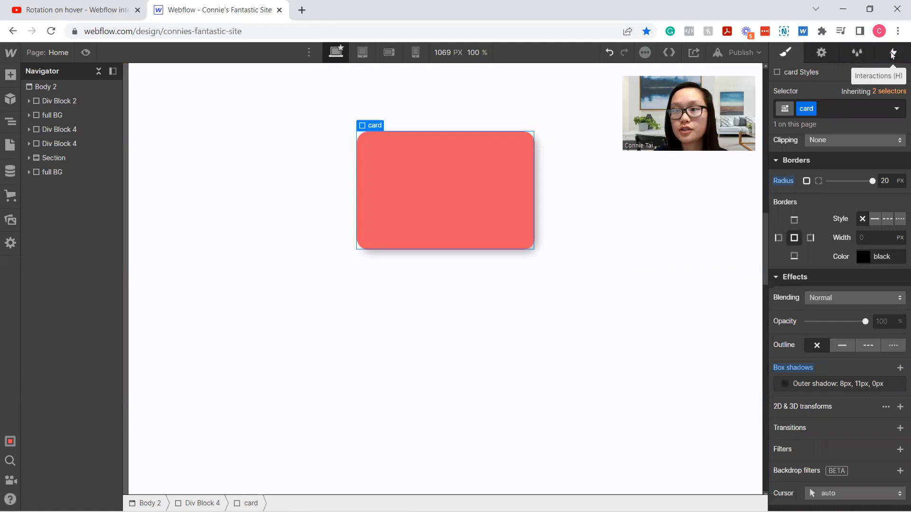
Add a Mouse move over element trigger playing a new mouse animation named card
{"action": "left_click", "coordinate": [892, 52]}
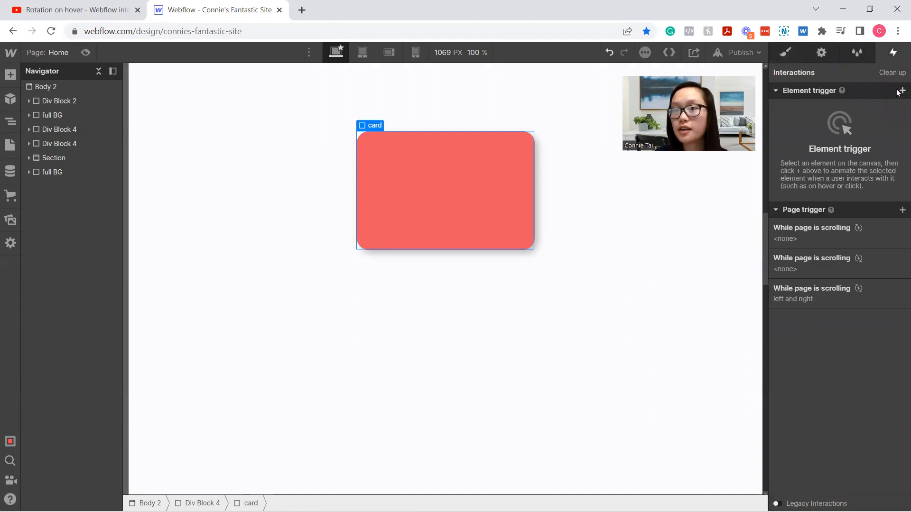
{"action": "left_click", "coordinate": [902, 91]}
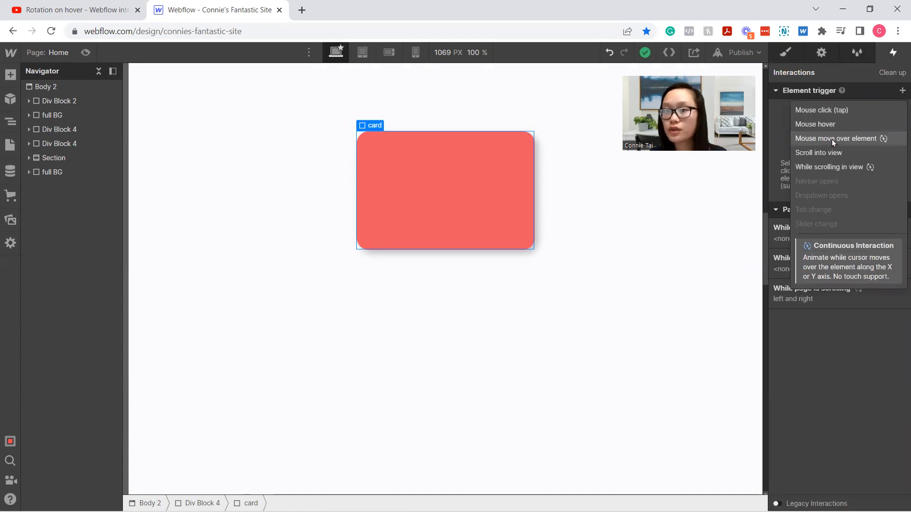
{"action": "left_click", "coordinate": [835, 139]}
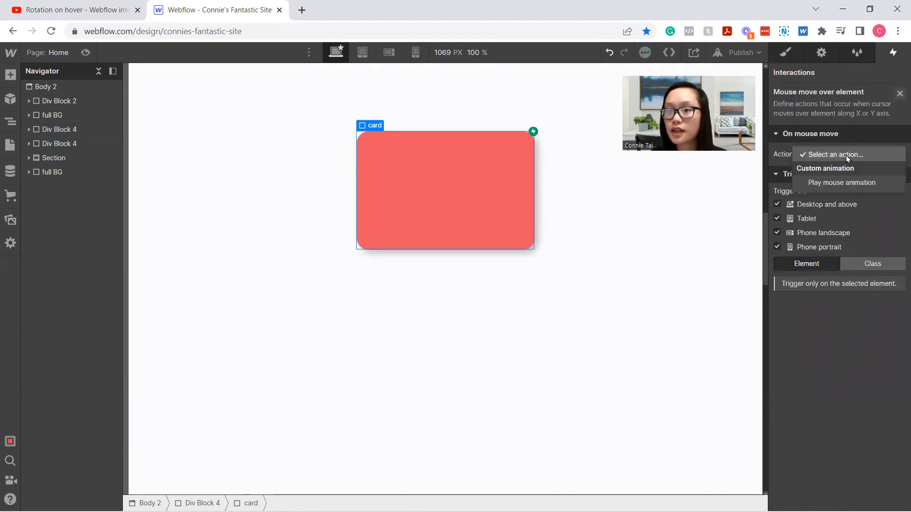
{"action": "left_click", "coordinate": [841, 183]}
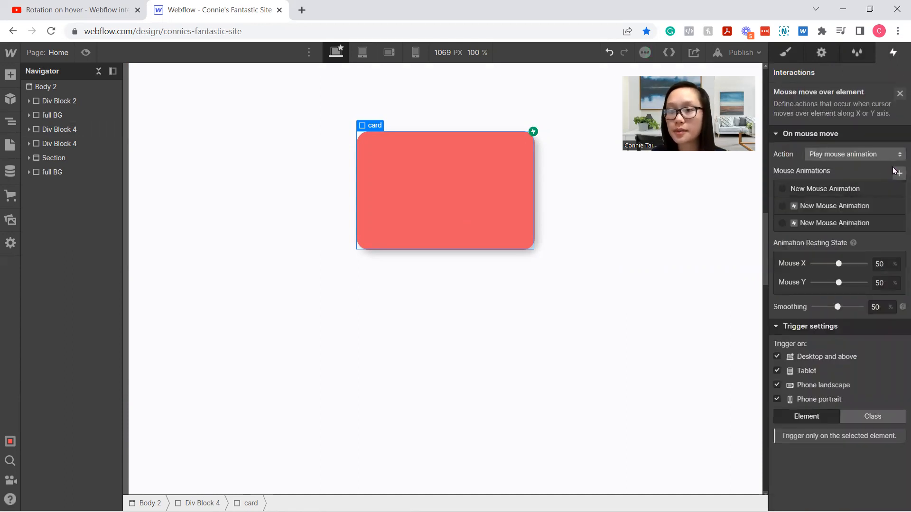
{"action": "left_click", "coordinate": [825, 188]}
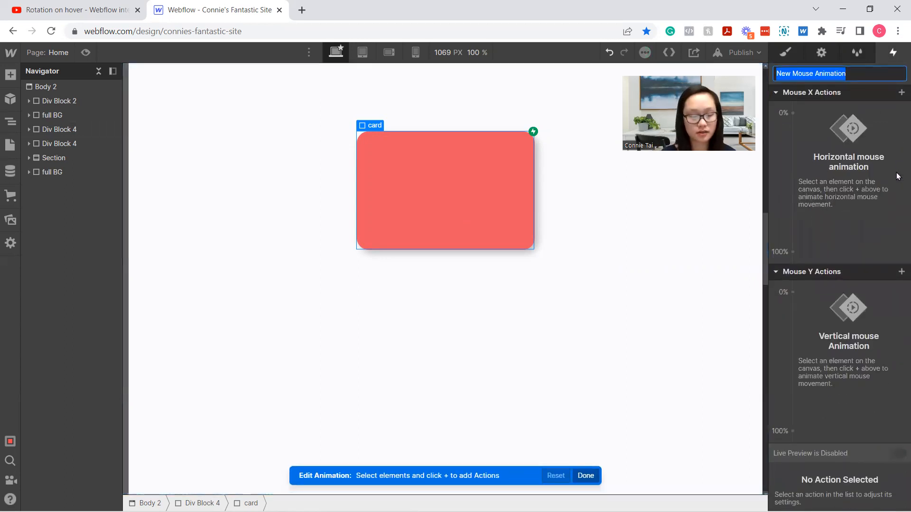
{"action": "type", "text": "card"}
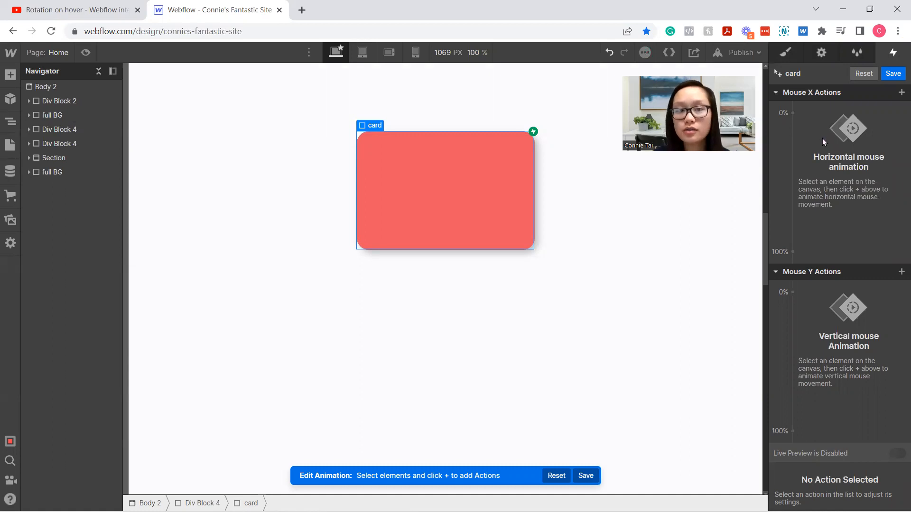
Add a Mouse X rotate action turning the card −20° on Y, and check it in preview
{"action": "left_click", "coordinate": [901, 93]}
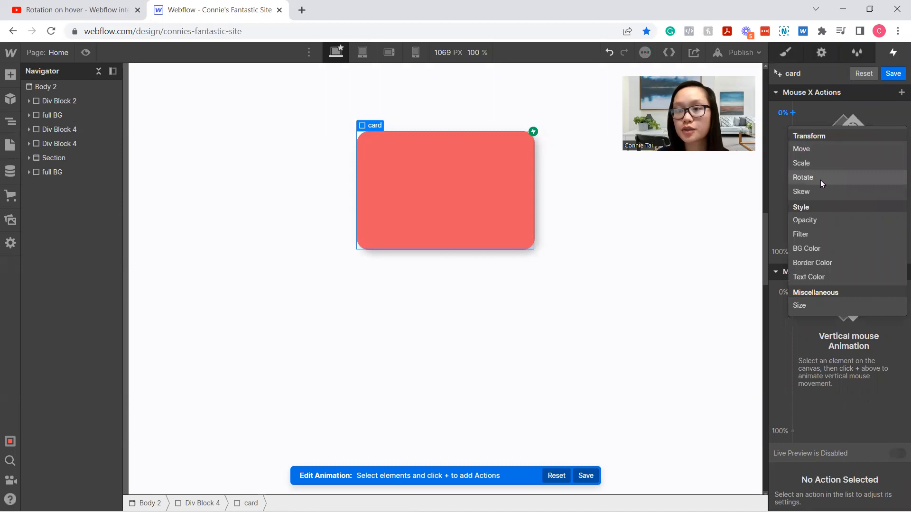
{"action": "left_click", "coordinate": [803, 177]}
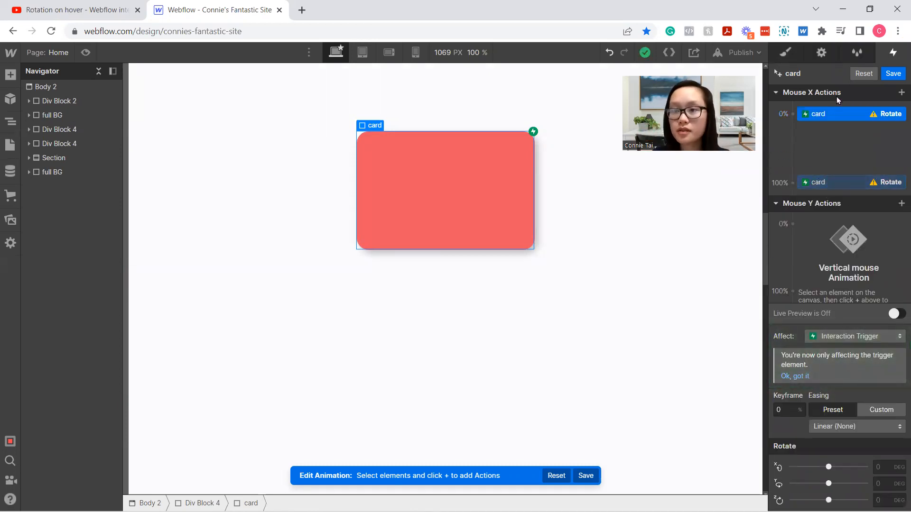
{"action": "mouse_move", "coordinate": [852, 451]}
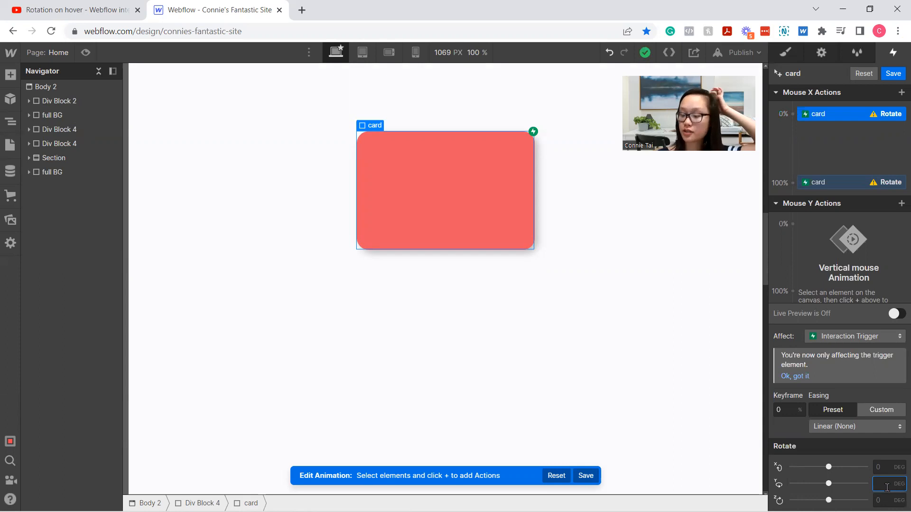
{"action": "type", "text": "20"}
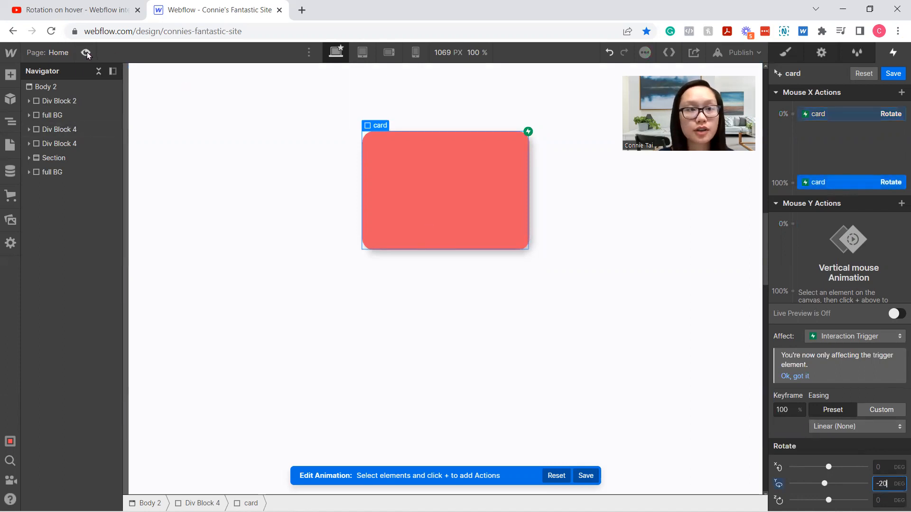
{"action": "left_click", "coordinate": [85, 52]}
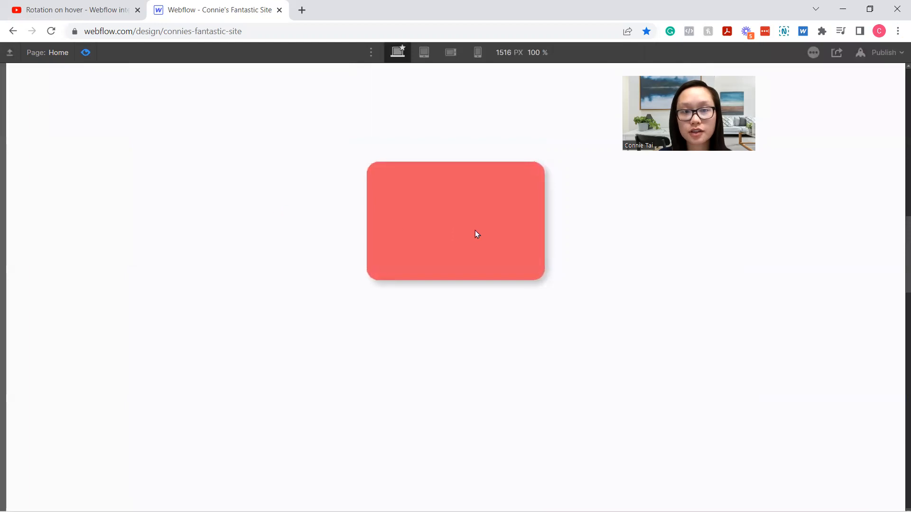
{"action": "mouse_move", "coordinate": [501, 229]}
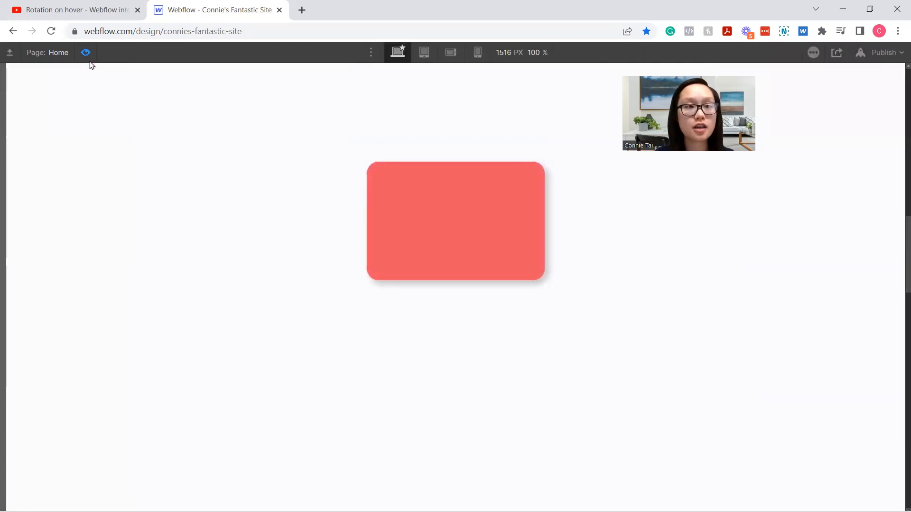
{"action": "left_click", "coordinate": [85, 52]}
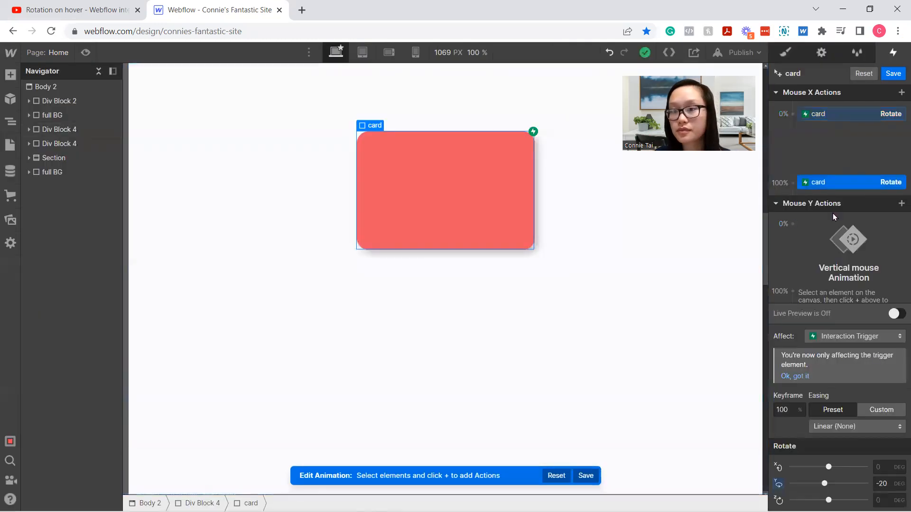
Add a Mouse Y rotate action tilting the card −20° on the X axis at 100%
{"action": "left_click", "coordinate": [792, 224]}
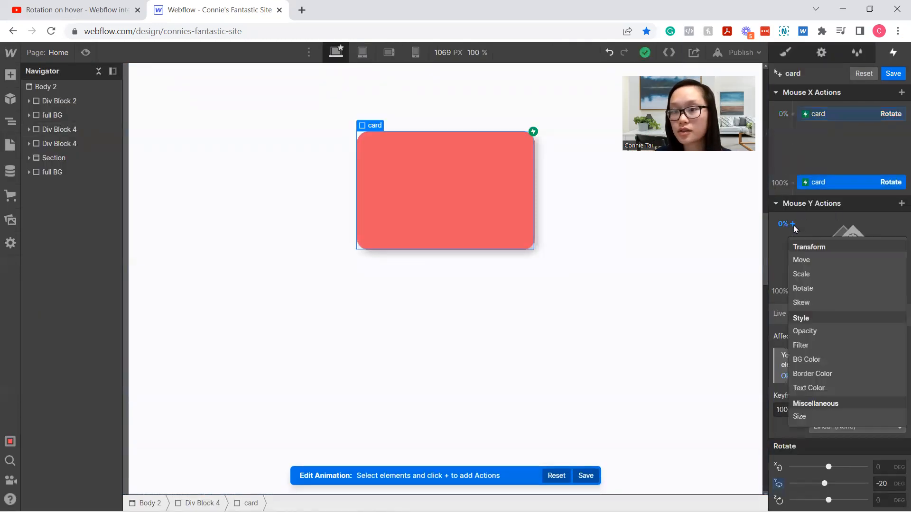
{"action": "left_click", "coordinate": [803, 289]}
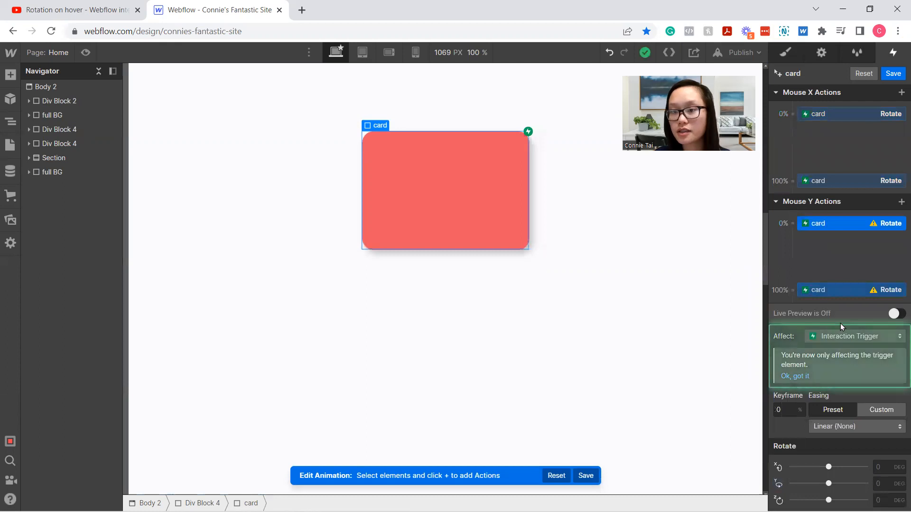
{"action": "left_click", "coordinate": [878, 480]}
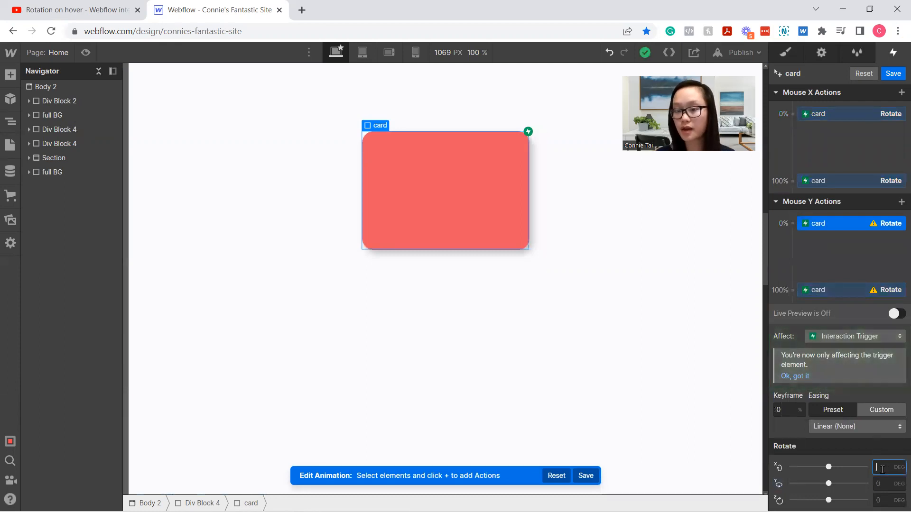
{"action": "type", "text": "20"}
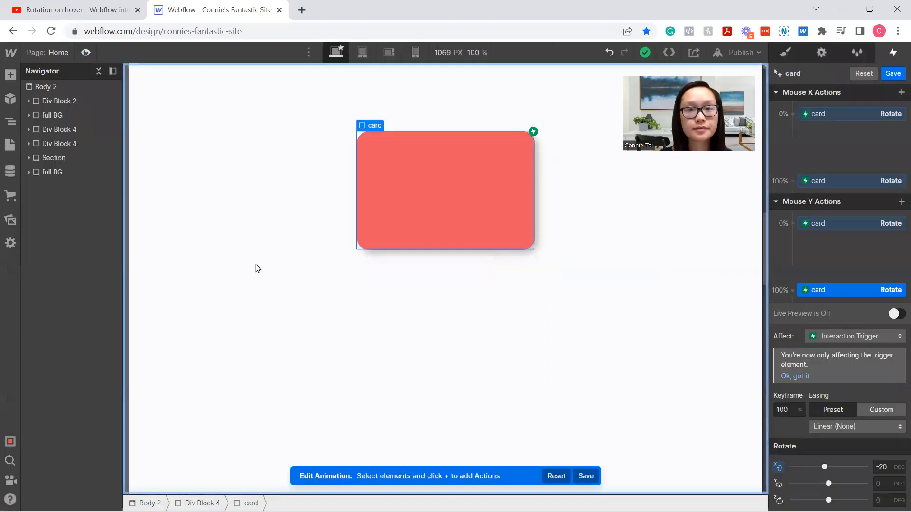
{"action": "left_click", "coordinate": [892, 73]}
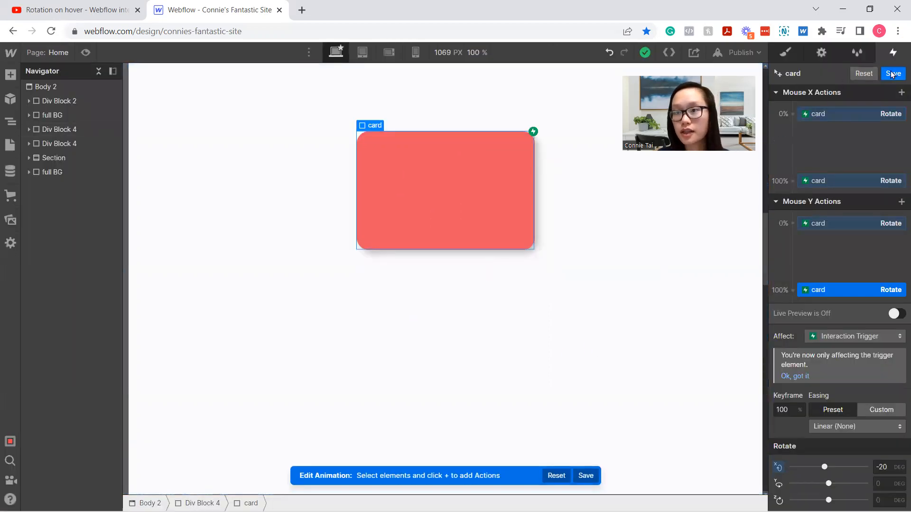
Save the animation and add a 300 × 250 Div Block inside Div Block 4
{"action": "left_click", "coordinate": [893, 74]}
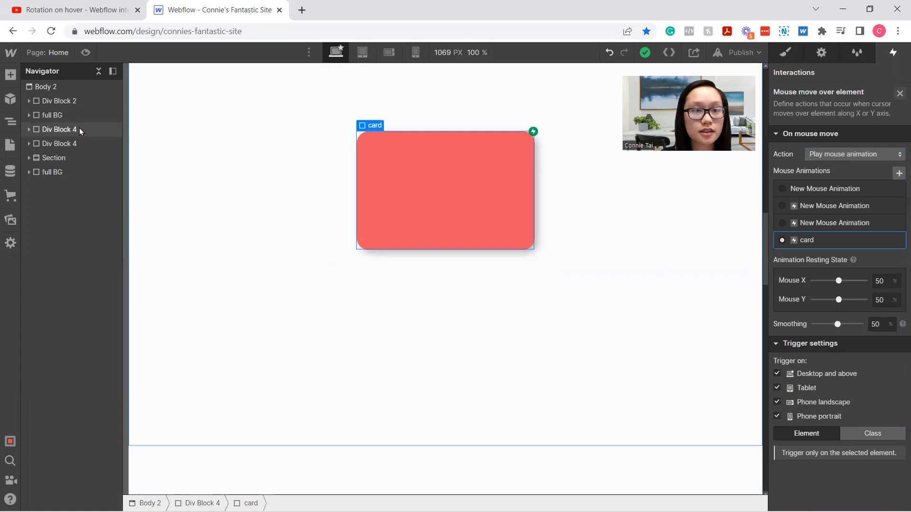
{"action": "left_click", "coordinate": [59, 129]}
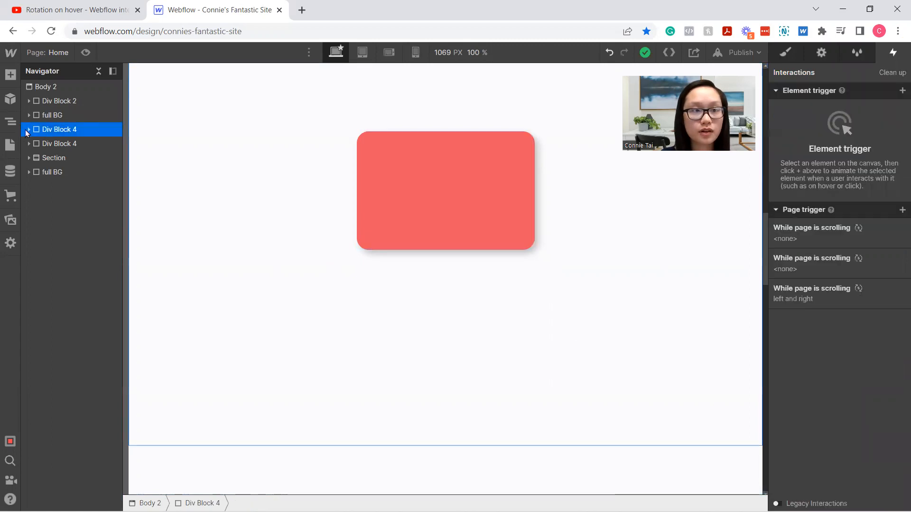
{"action": "left_click", "coordinate": [28, 129]}
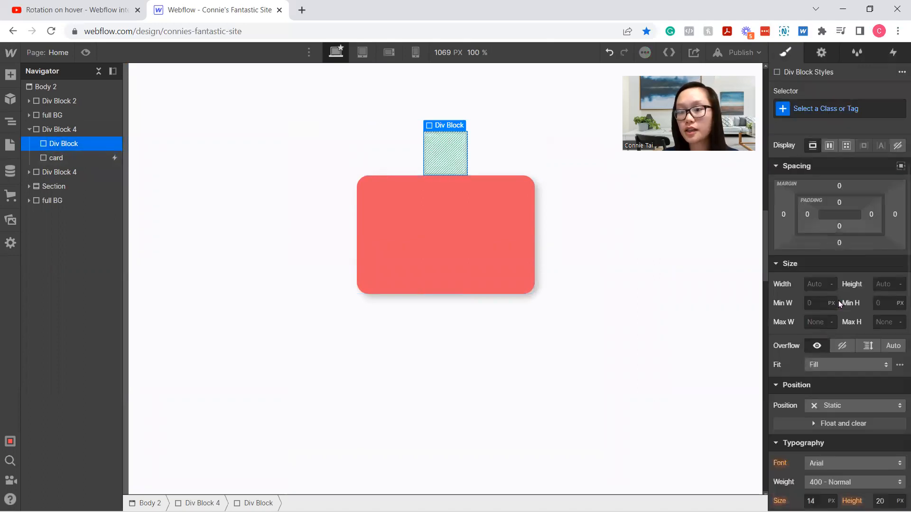
{"action": "left_click", "coordinate": [816, 284]}
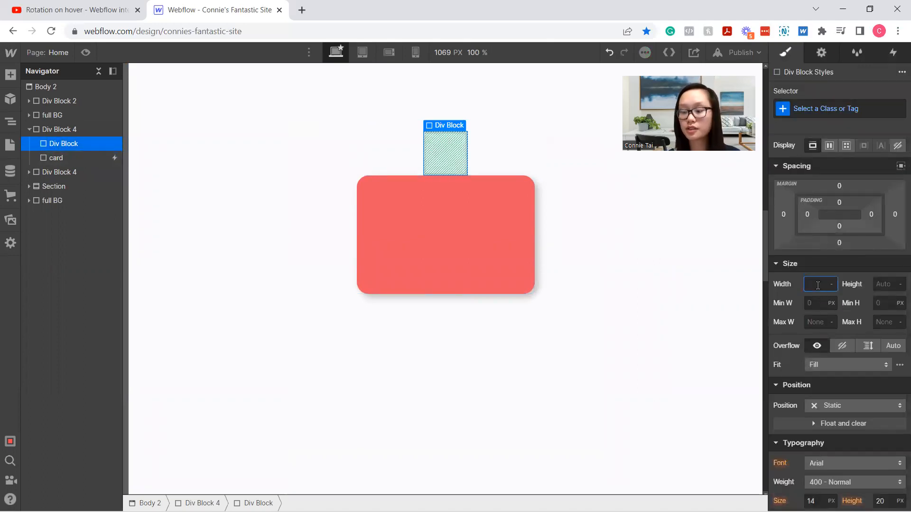
{"action": "type", "text": "200"}
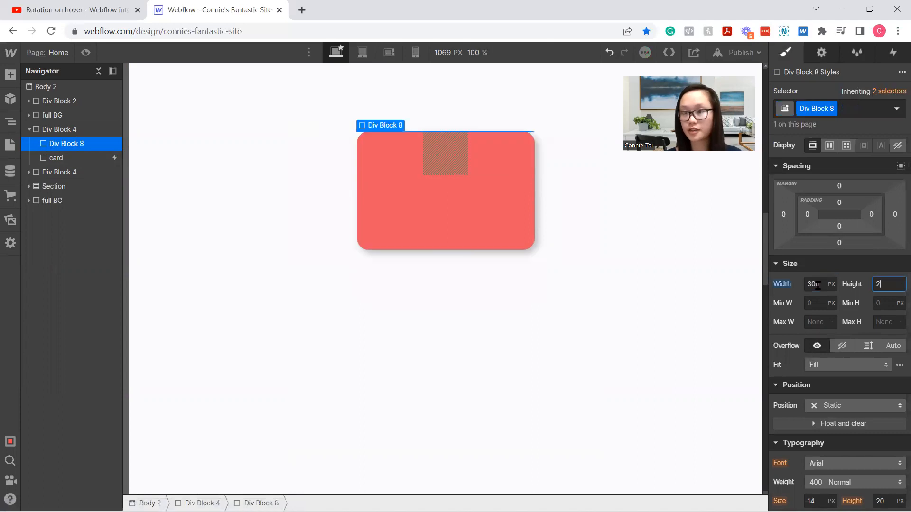
{"action": "type", "text": "200"}
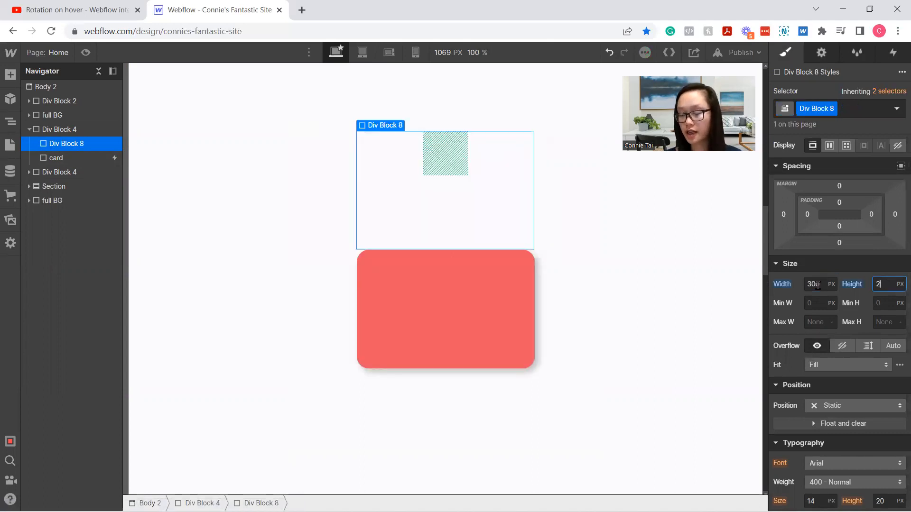
{"action": "type", "text": "250"}
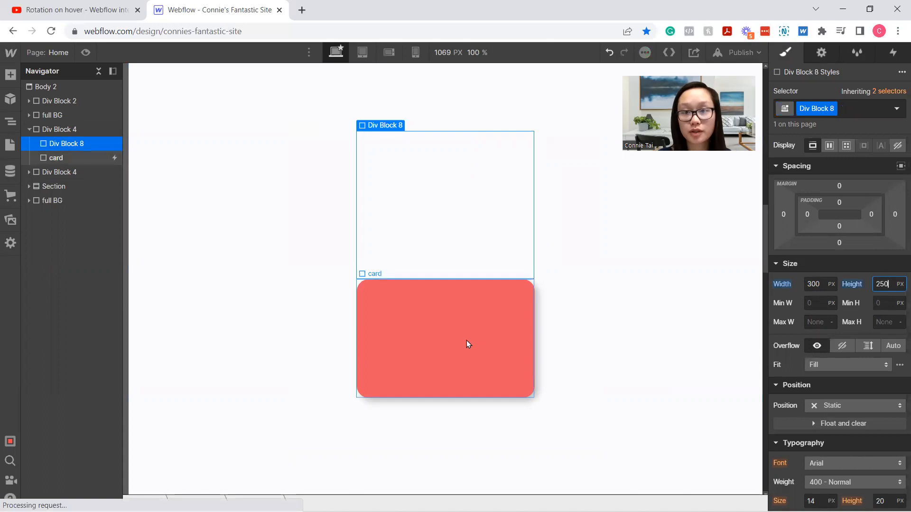
Position the card relatively and the new block absolutely so it overlaps the card
{"action": "left_click", "coordinate": [56, 158]}
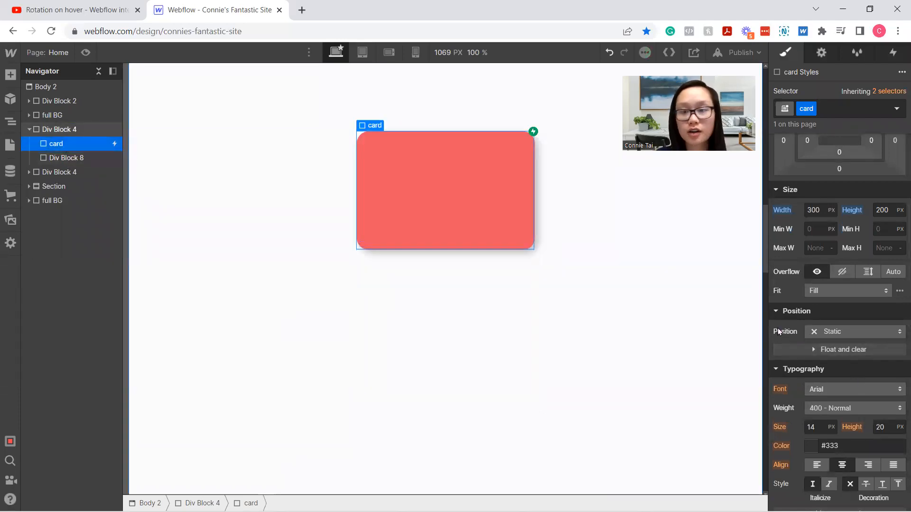
{"action": "left_click", "coordinate": [854, 332]}
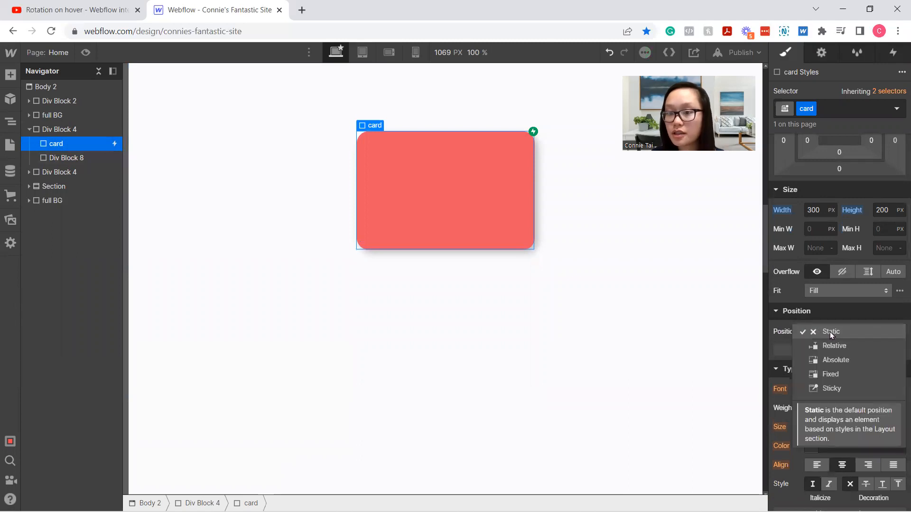
{"action": "left_click", "coordinate": [834, 345]}
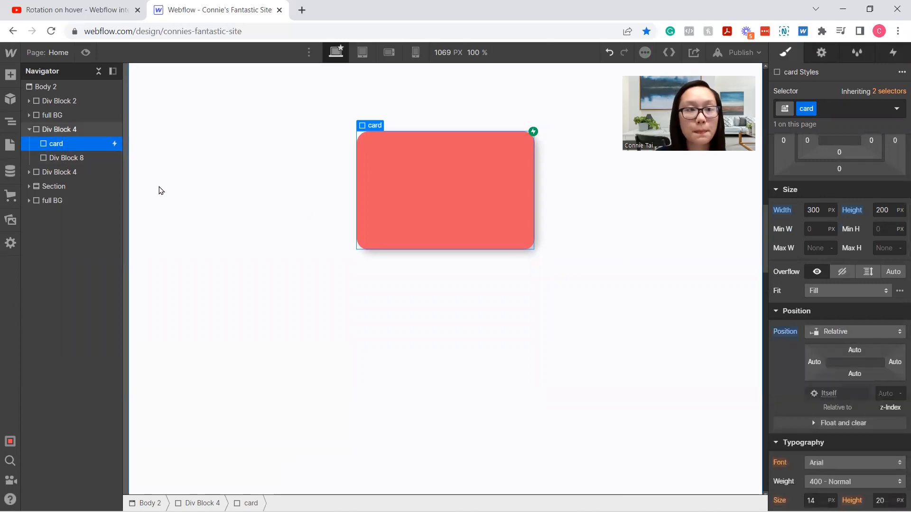
{"action": "left_click", "coordinate": [64, 157]}
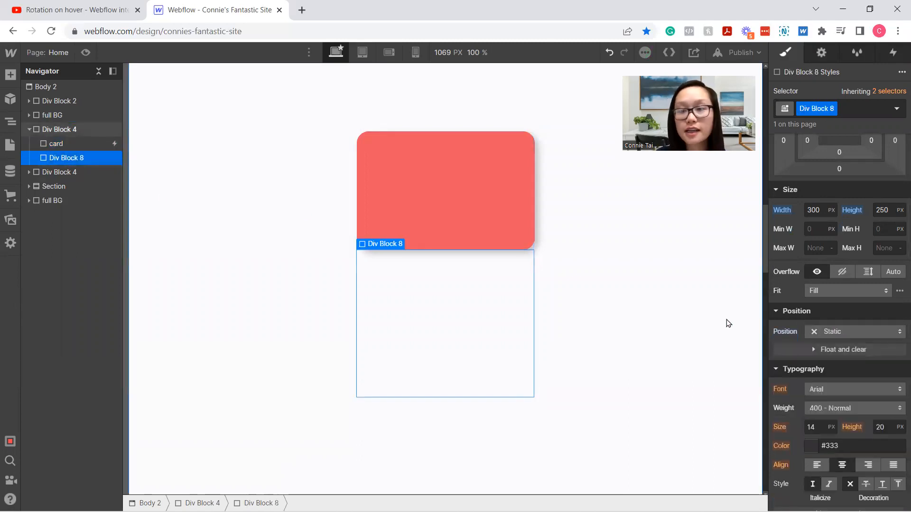
{"action": "left_click", "coordinate": [854, 332]}
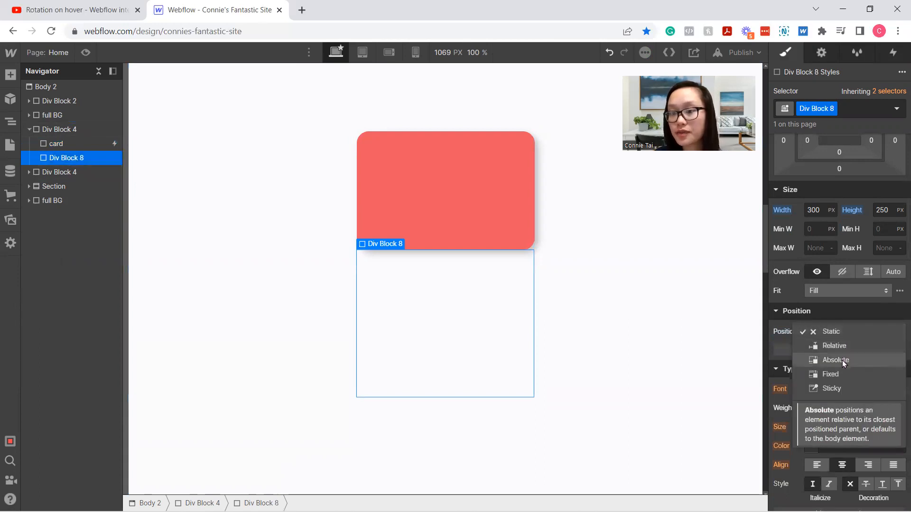
{"action": "left_click", "coordinate": [835, 360]}
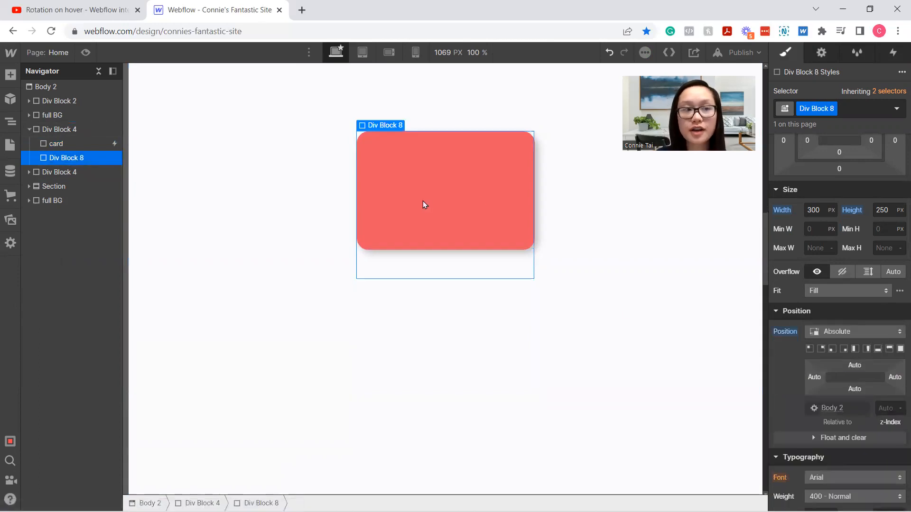
{"action": "mouse_move", "coordinate": [430, 209]}
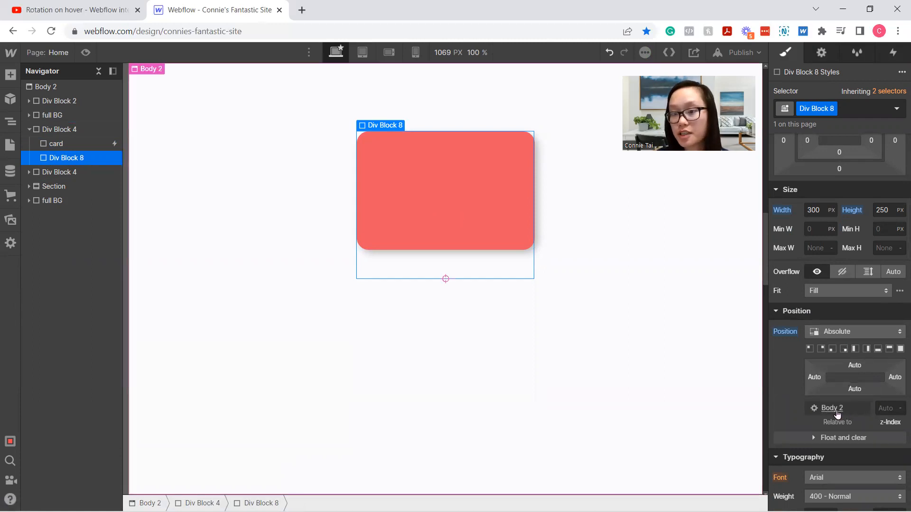
{"action": "mouse_move", "coordinate": [832, 408]}
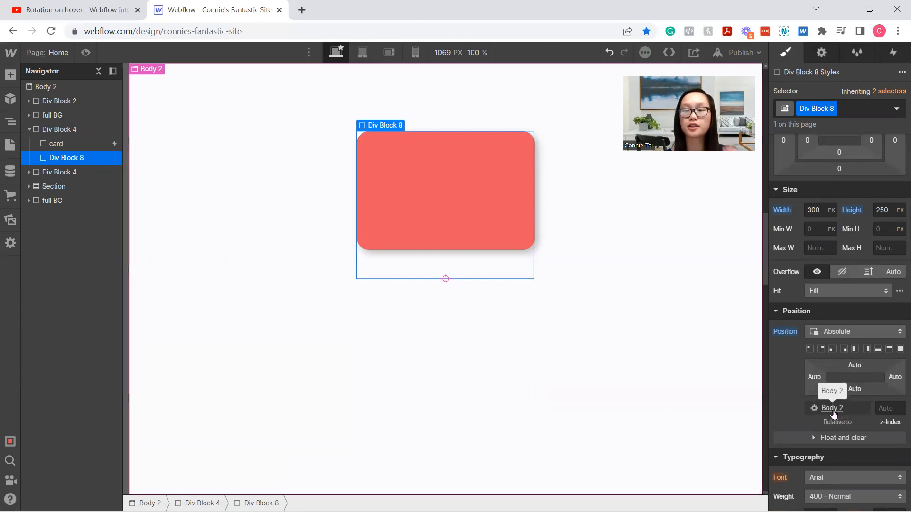
{"action": "left_click", "coordinate": [809, 349]}
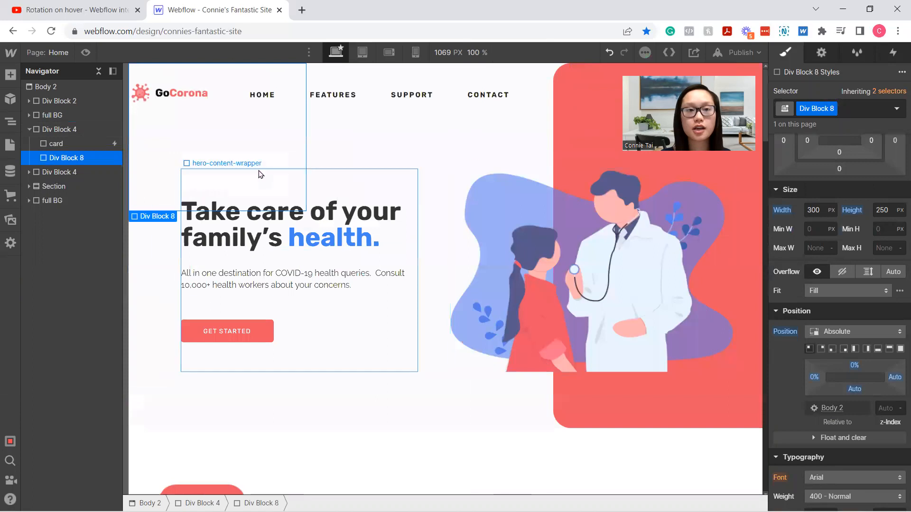
{"action": "scroll", "scroll_direction": "down", "scroll_amount": 3}
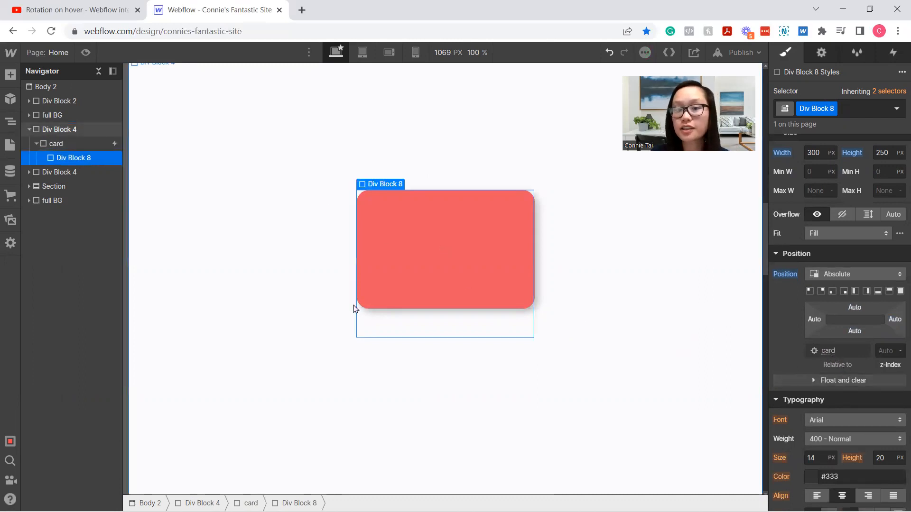
{"action": "mouse_move", "coordinate": [493, 309]}
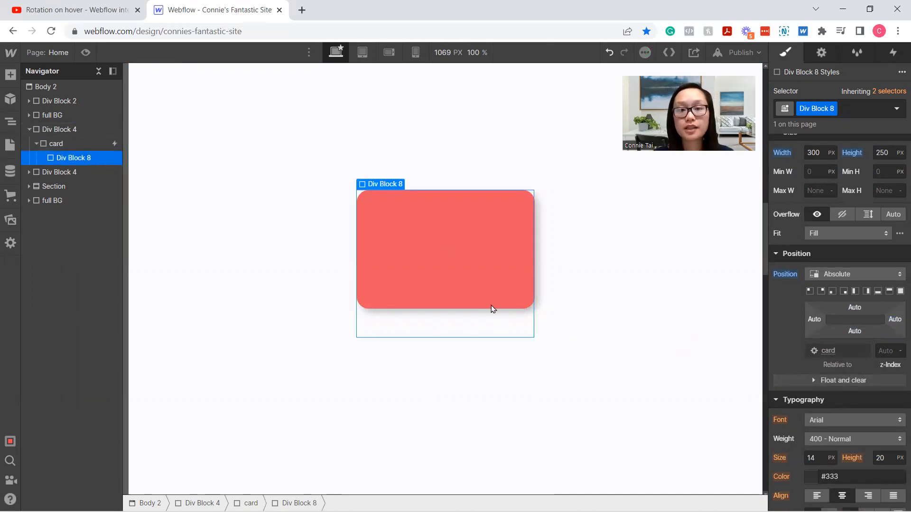
Check the card's 300×200 relative setup, then select the block nested inside it
{"action": "left_click", "coordinate": [57, 144]}
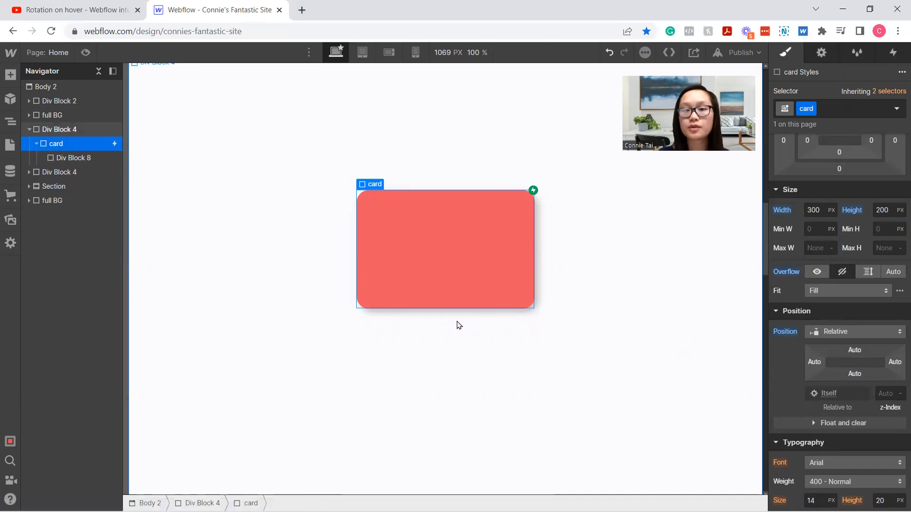
{"action": "left_click", "coordinate": [72, 158]}
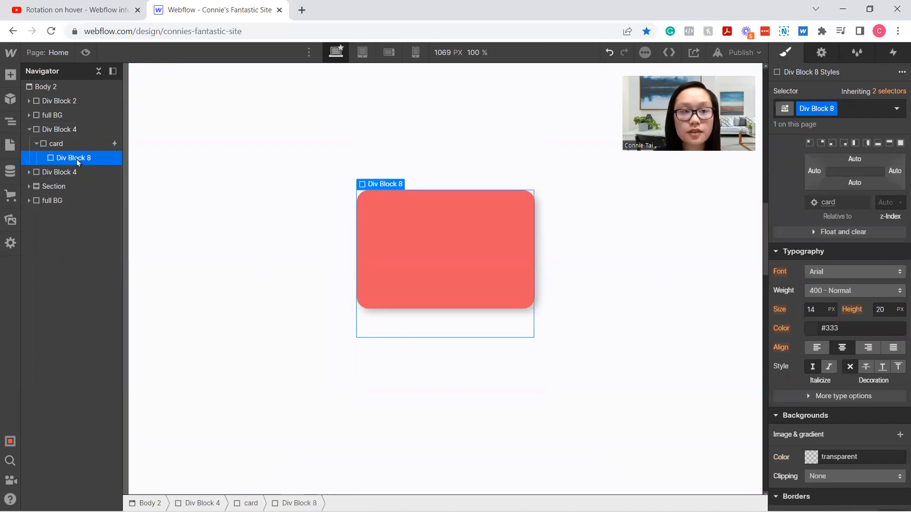
Class the nested block highlight2 and make it a 150-wide fully rounded white shape
{"action": "double_click", "coordinate": [816, 108]}
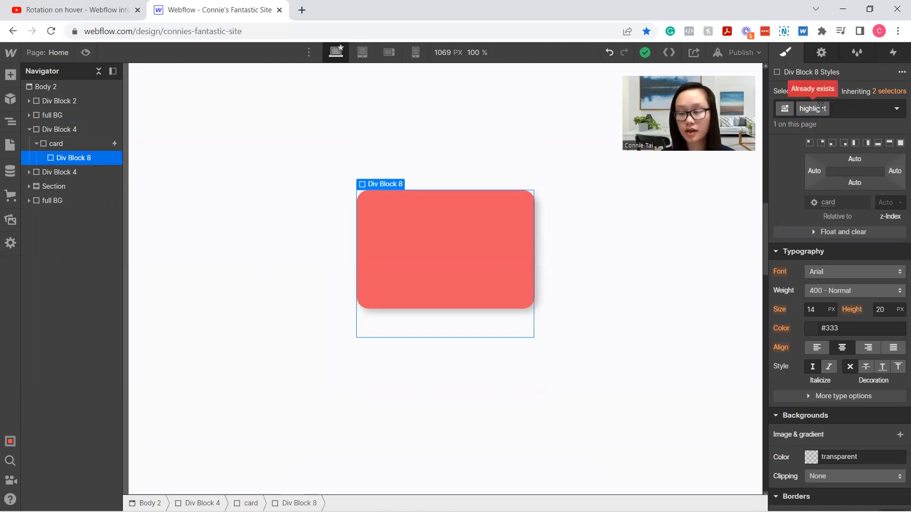
{"action": "type", "text": "highlight2"}
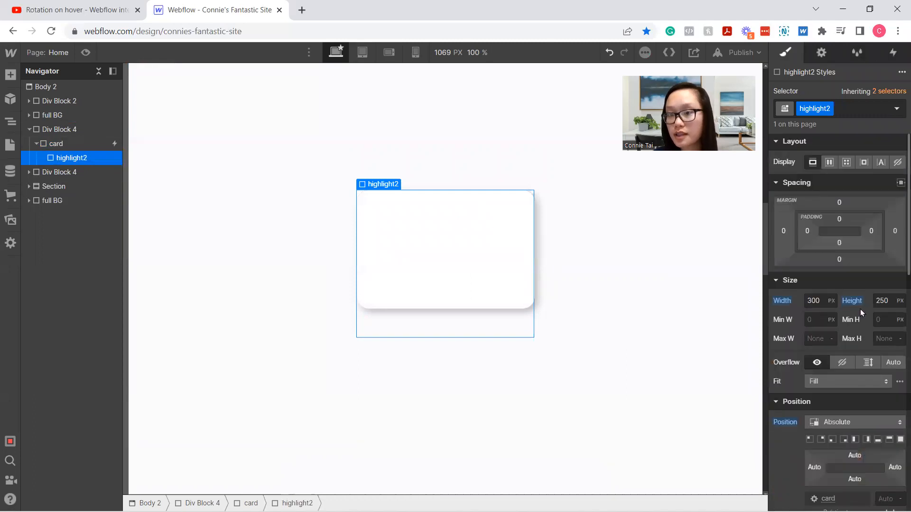
{"action": "left_click", "coordinate": [814, 300]}
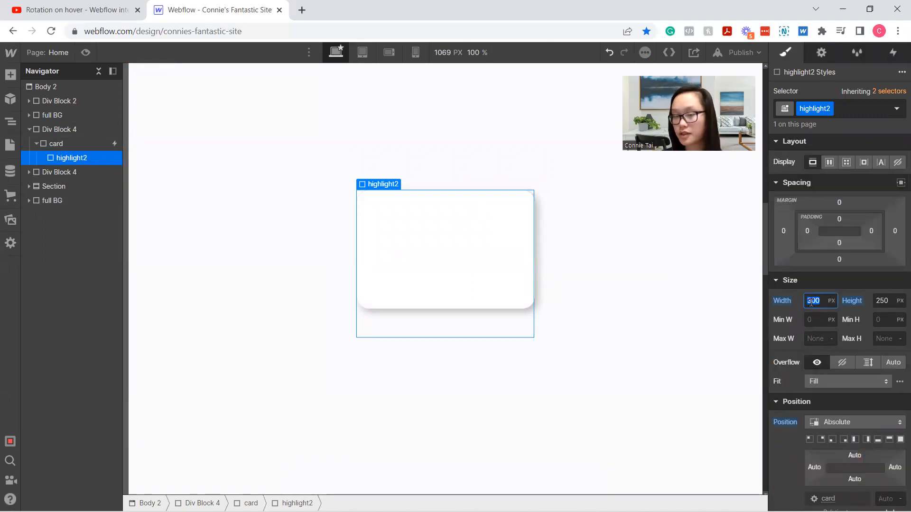
{"action": "type", "text": "150"}
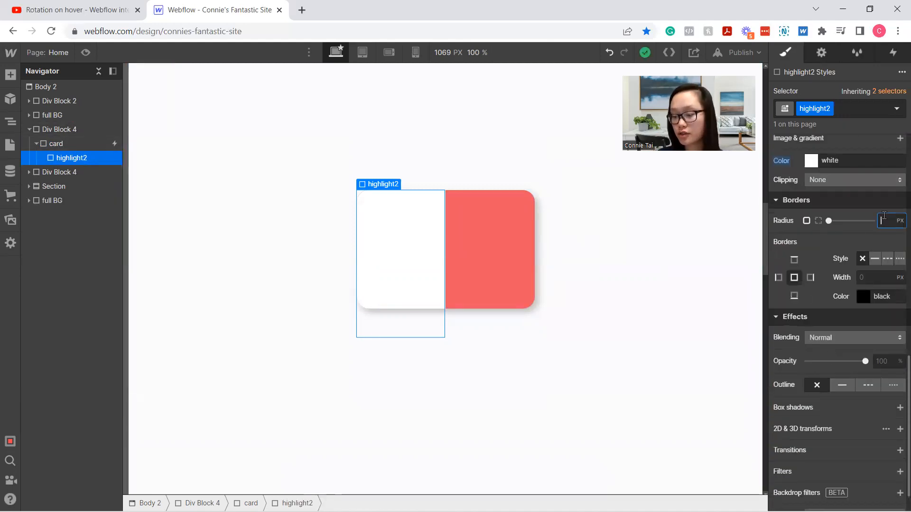
{"action": "type", "text": "1000"}
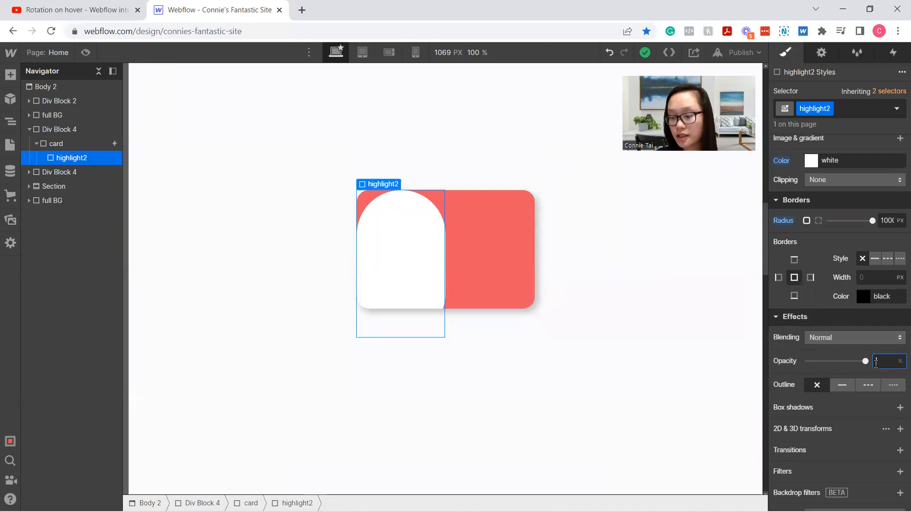
Lower the highlight's opacity to 10% for a faint tint
{"action": "type", "text": "10"}
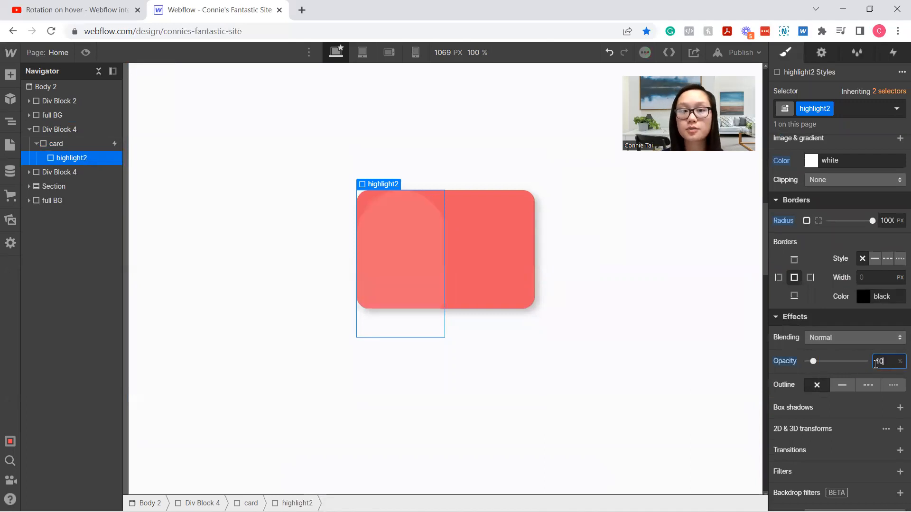
{"action": "type", "text": "10"}
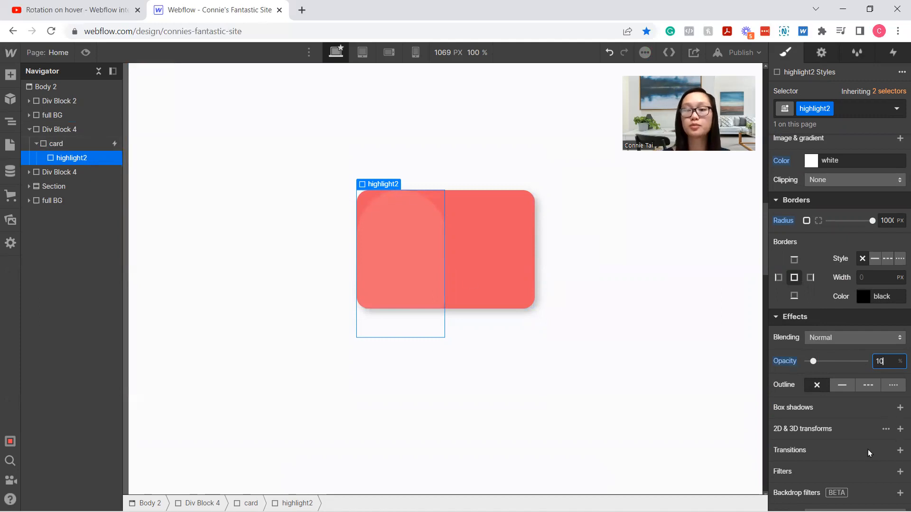
{"action": "left_click", "coordinate": [58, 129]}
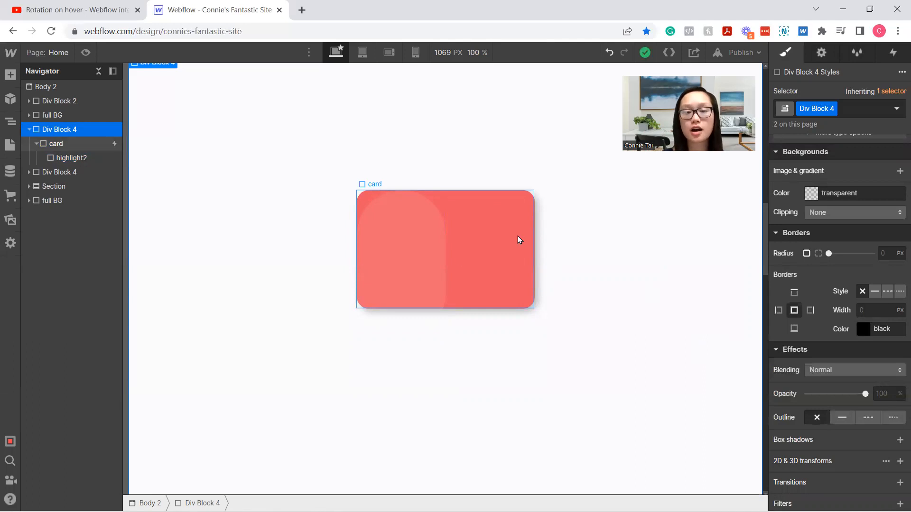
Pin highlight2 to top 0% right 0% of the card, then reopen the card's interactions
{"action": "left_click", "coordinate": [72, 158]}
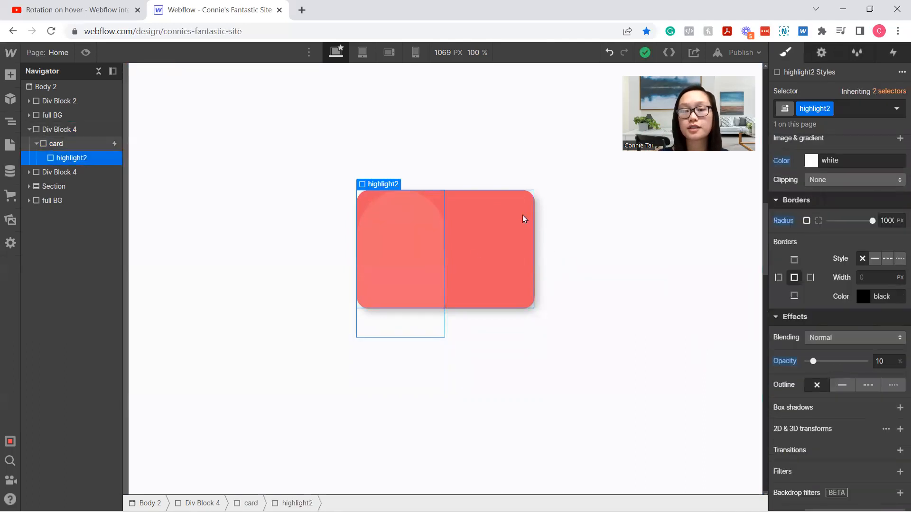
{"action": "scroll", "scroll_direction": "down", "scroll_amount": 3}
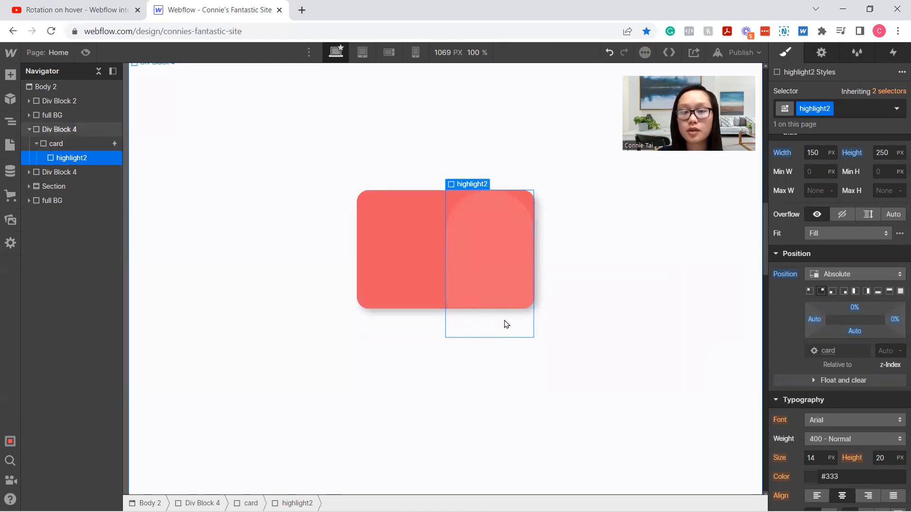
{"action": "mouse_move", "coordinate": [399, 287]}
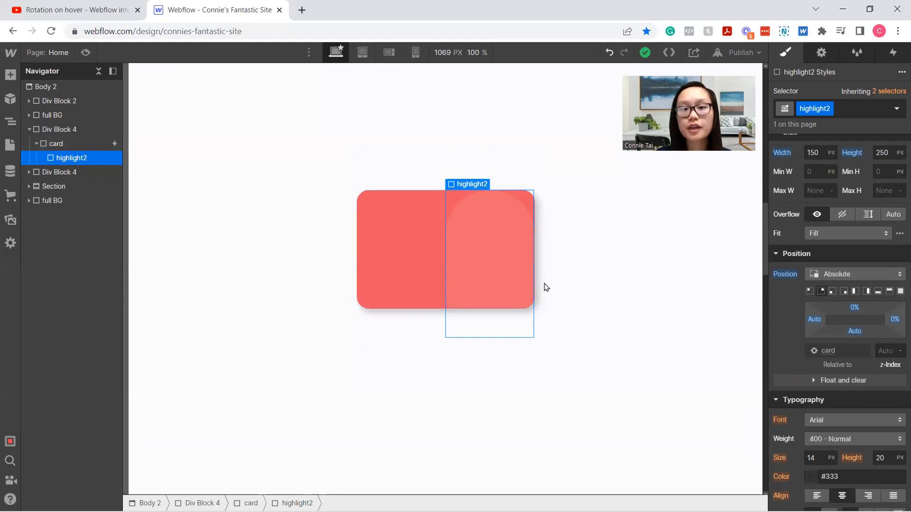
{"action": "left_click", "coordinate": [58, 129]}
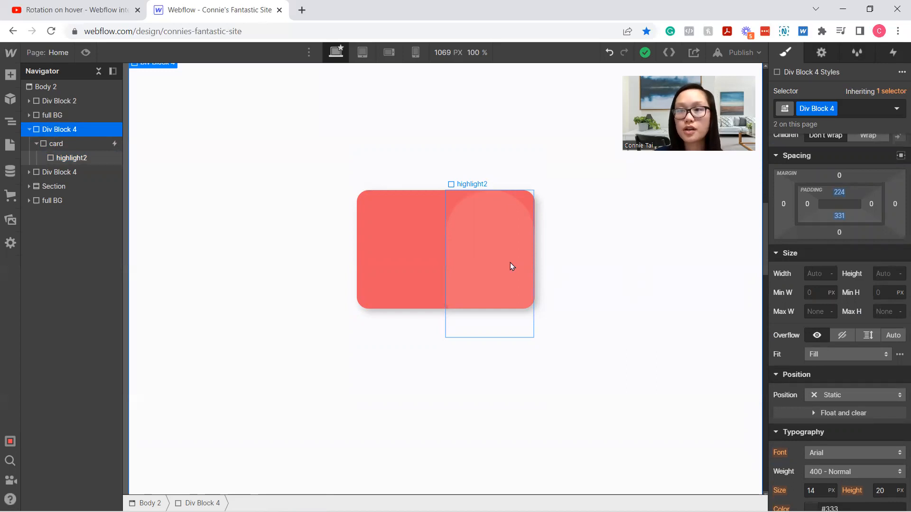
{"action": "left_click", "coordinate": [57, 143]}
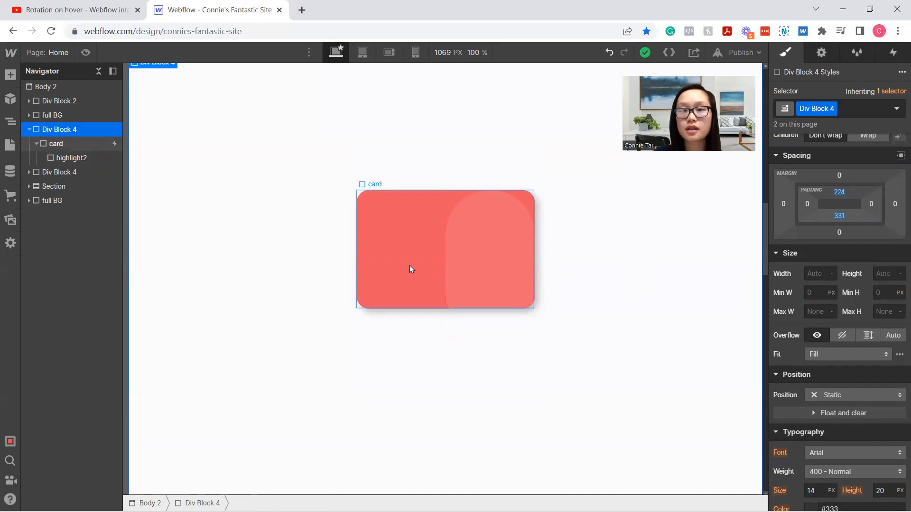
{"action": "left_click", "coordinate": [57, 143]}
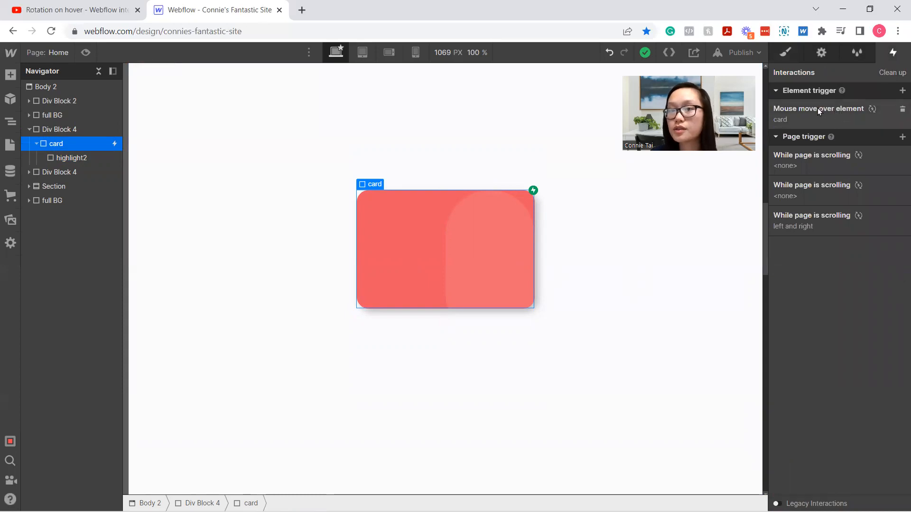
In the card's Mouse move over element interaction, target highlight2 and add a Move action, checking a reference animation's values
{"action": "left_click", "coordinate": [817, 108]}
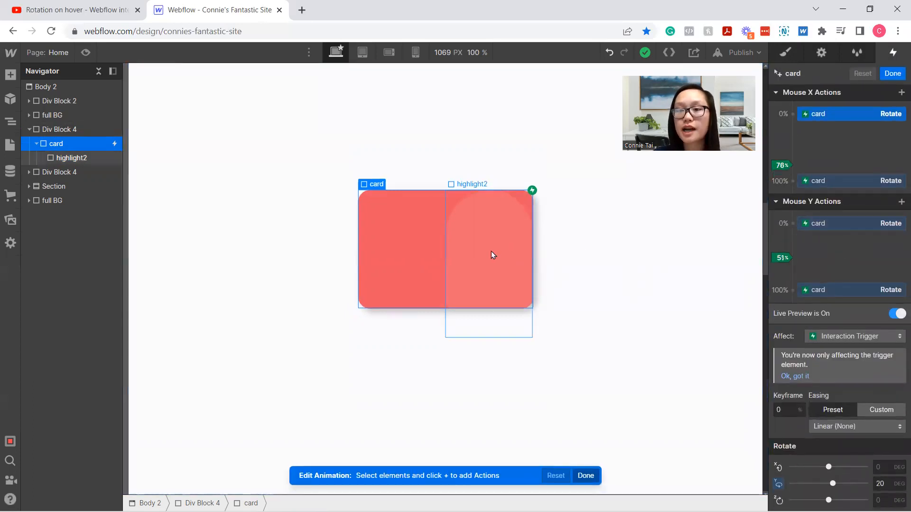
{"action": "left_click", "coordinate": [70, 158]}
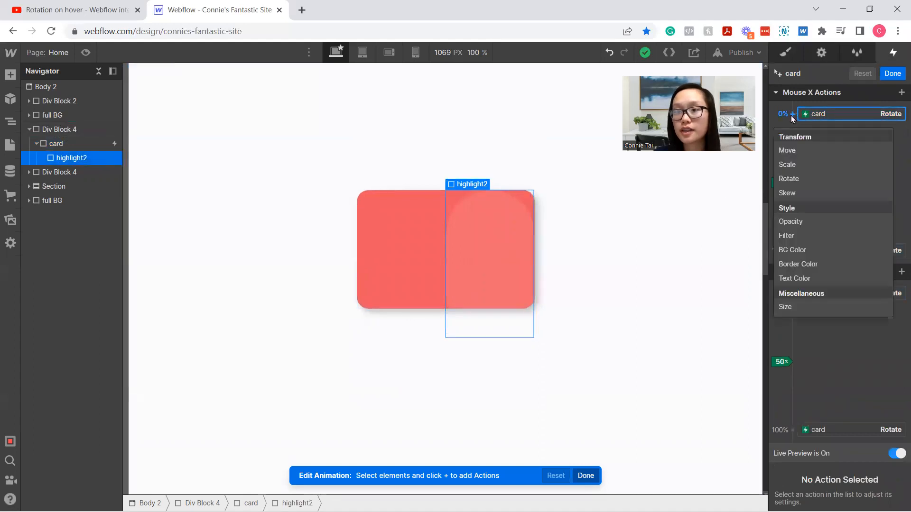
{"action": "mouse_move", "coordinate": [800, 150]}
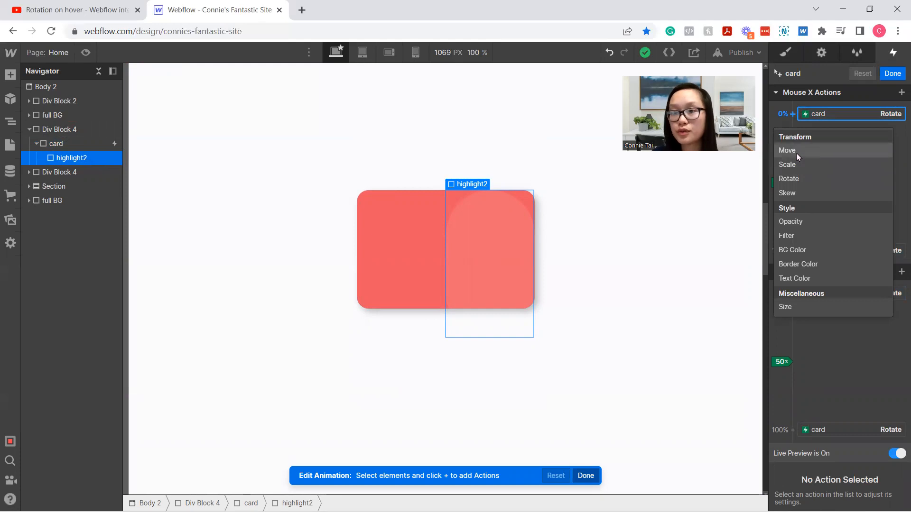
{"action": "left_click", "coordinate": [786, 149]}
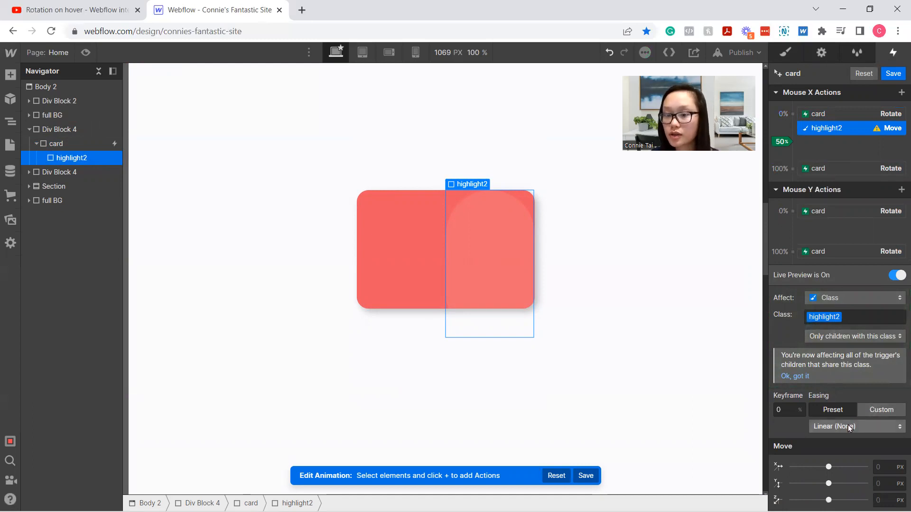
{"action": "mouse_move", "coordinate": [868, 456]}
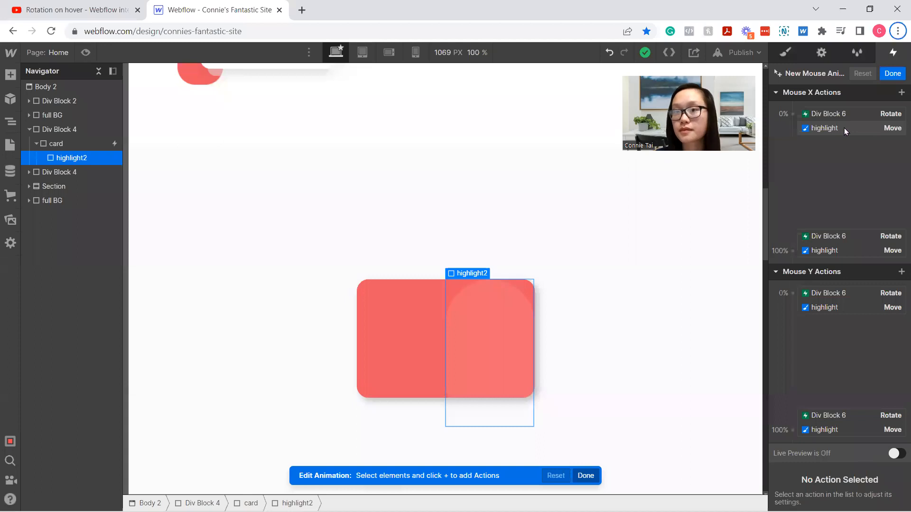
{"action": "left_click", "coordinate": [824, 128]}
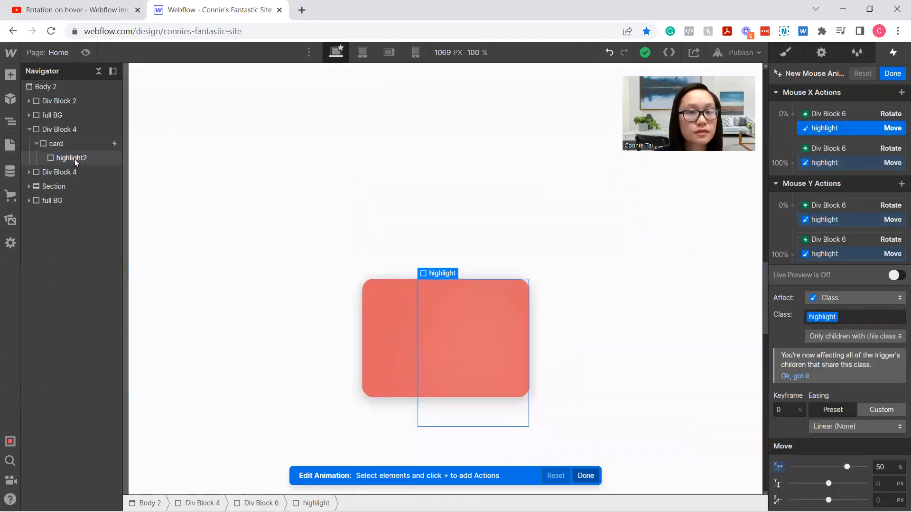
{"action": "left_click", "coordinate": [71, 158]}
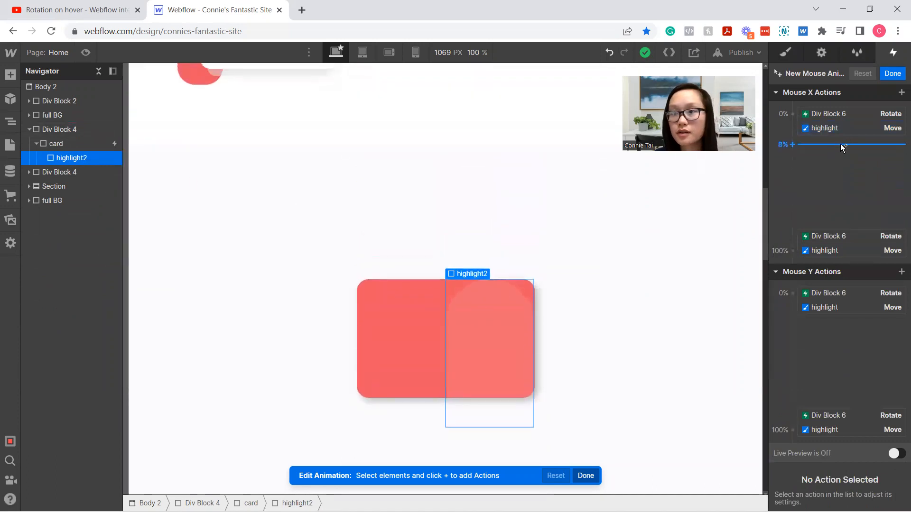
{"action": "left_click", "coordinate": [837, 128]}
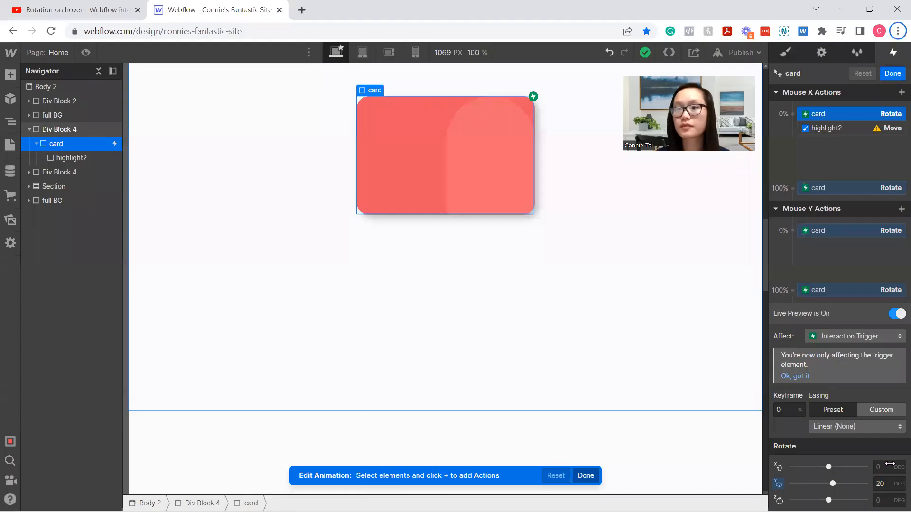
{"action": "mouse_move", "coordinate": [395, 138]}
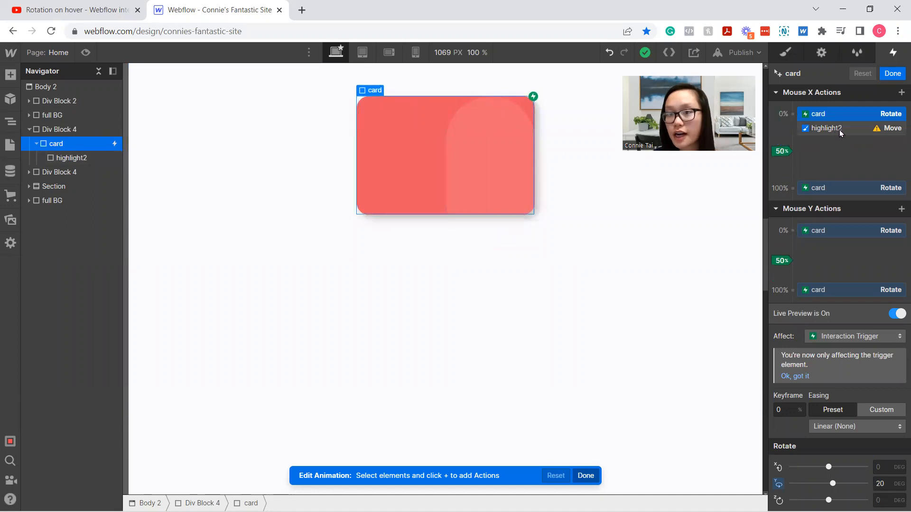
Give highlight2's Move actions X offsets of 50 at one keyframe and -50% at the other
{"action": "left_click", "coordinate": [838, 128]}
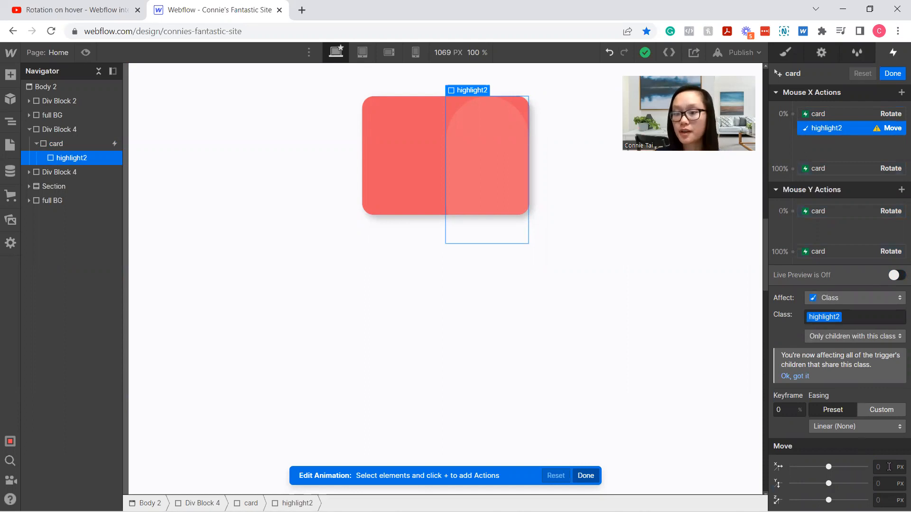
{"action": "type", "text": "50"}
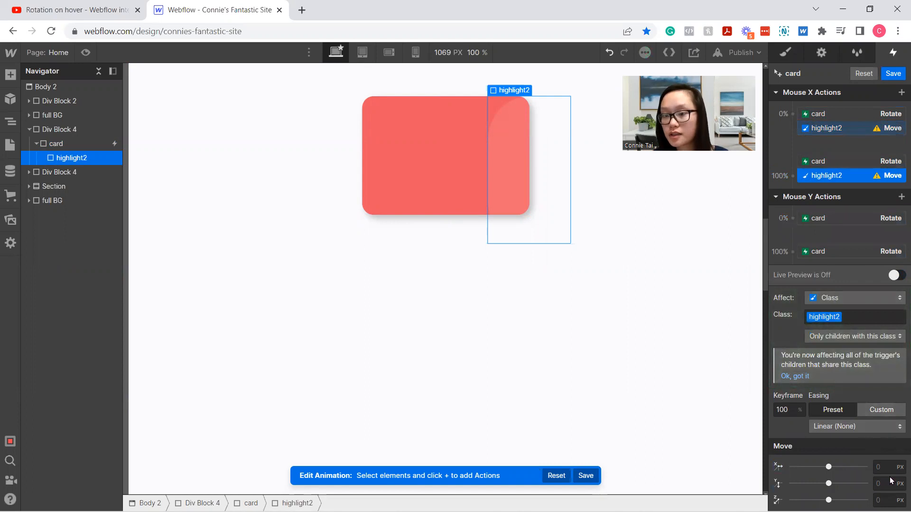
{"action": "type", "text": "-50%"}
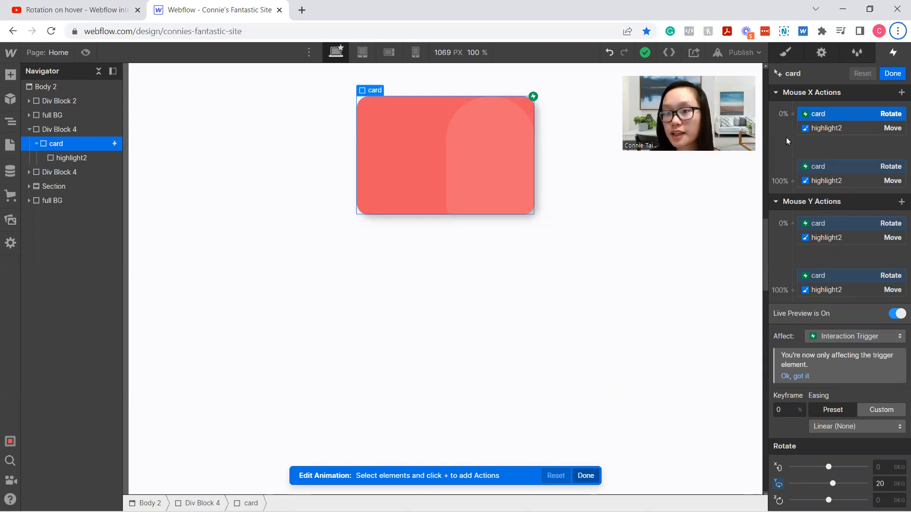
{"action": "mouse_move", "coordinate": [830, 129]}
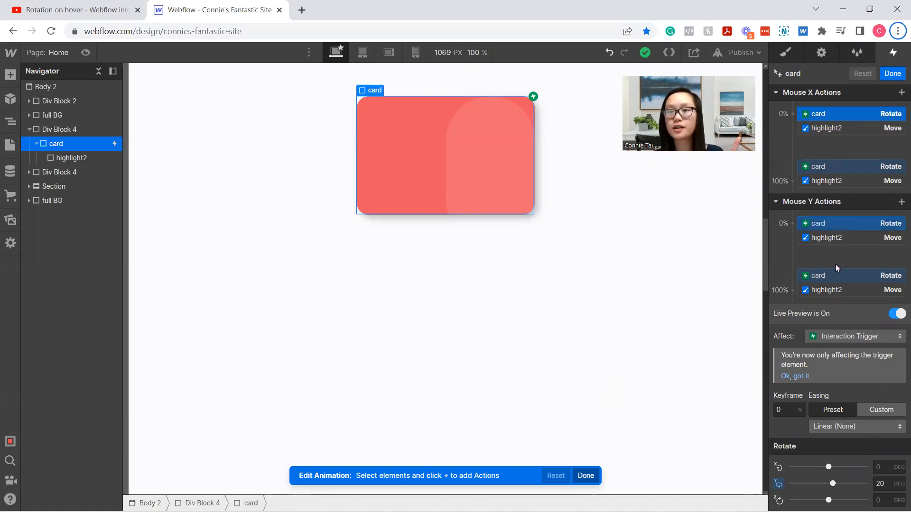
{"action": "mouse_move", "coordinate": [840, 235]}
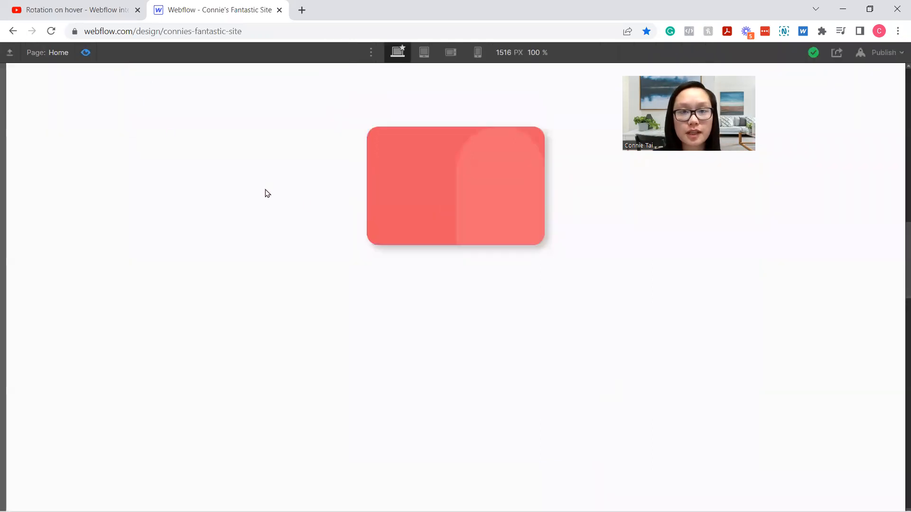
{"action": "mouse_move", "coordinate": [458, 161]}
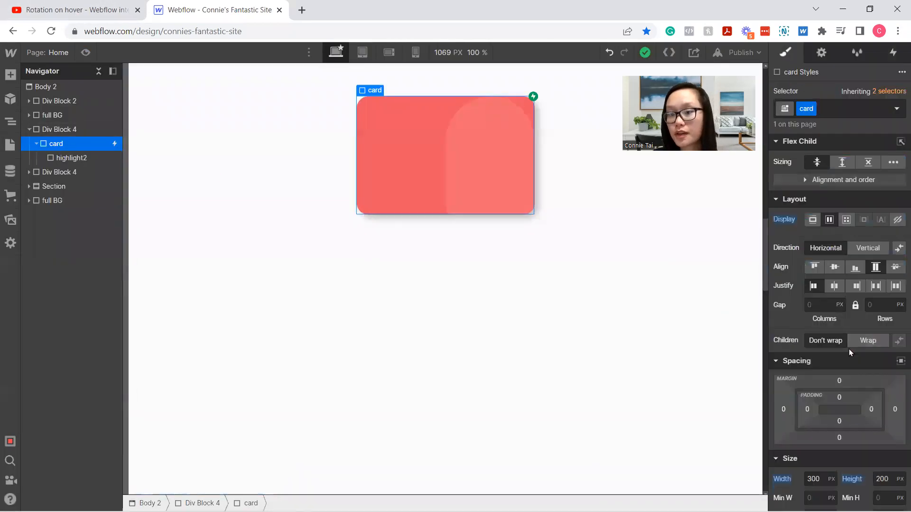
Try a Blur 20 filter on the card, then add the Blur filter to highlight2 instead
{"action": "scroll", "scroll_direction": "down", "scroll_amount": 3}
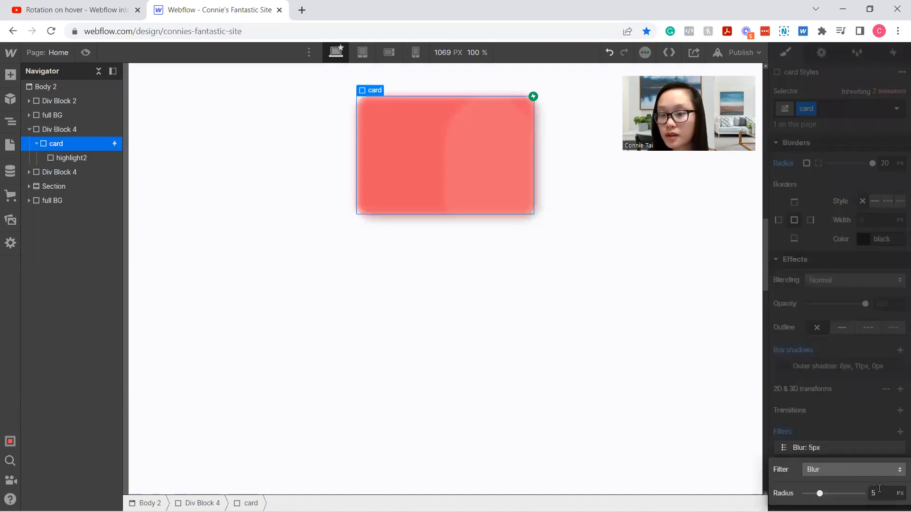
{"action": "type", "text": "20"}
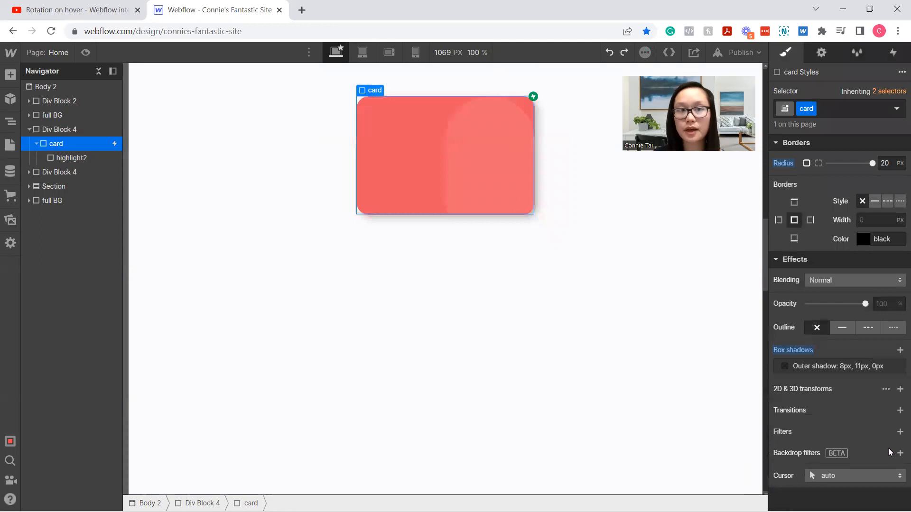
{"action": "left_click", "coordinate": [72, 157]}
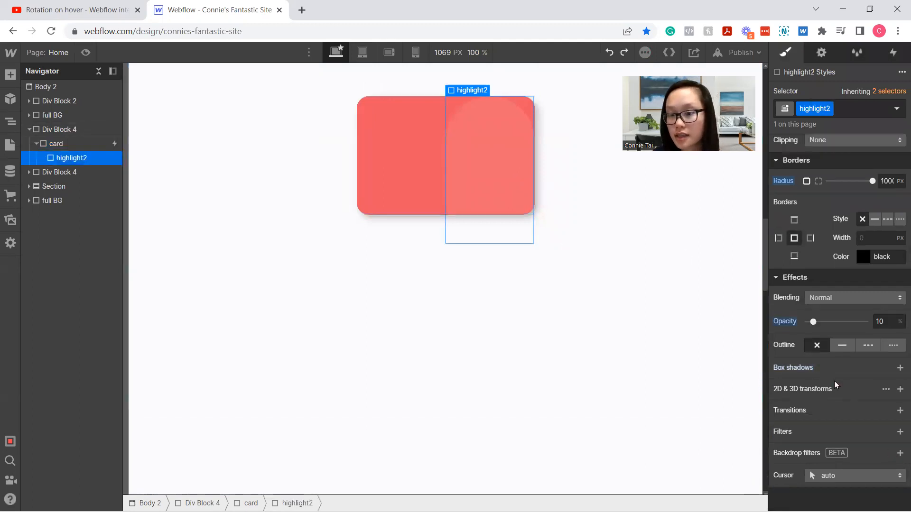
{"action": "mouse_move", "coordinate": [857, 436]}
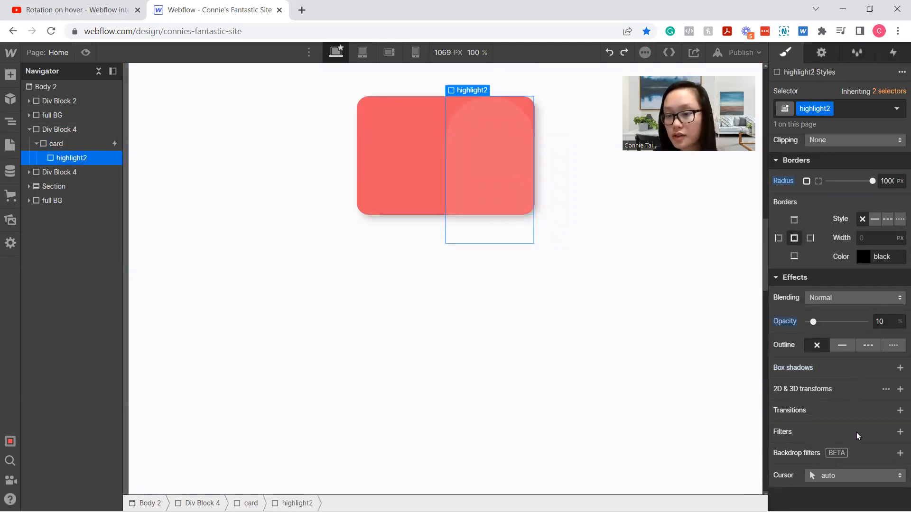
{"action": "left_click", "coordinate": [899, 431]}
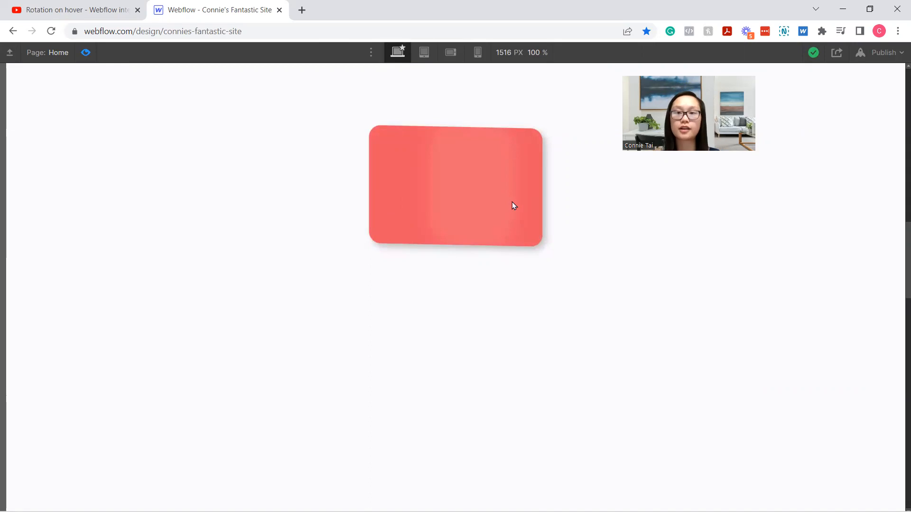
{"action": "mouse_move", "coordinate": [408, 181]}
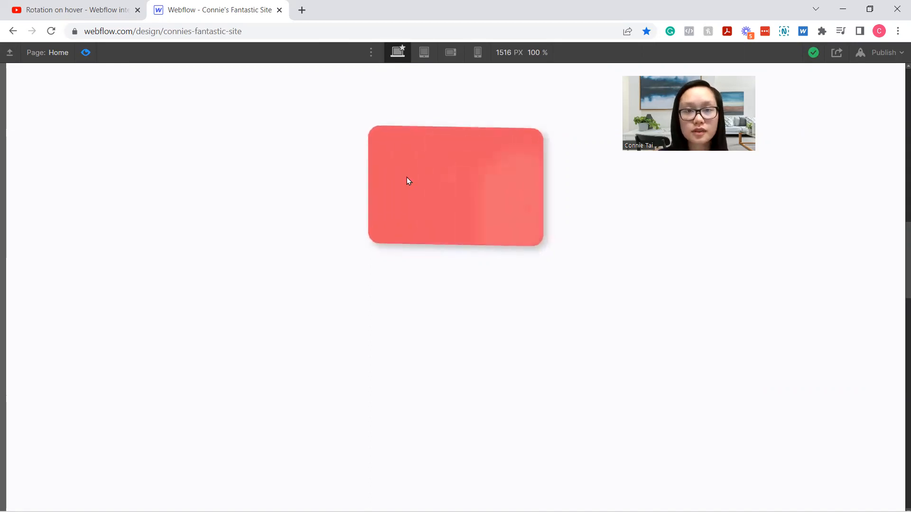